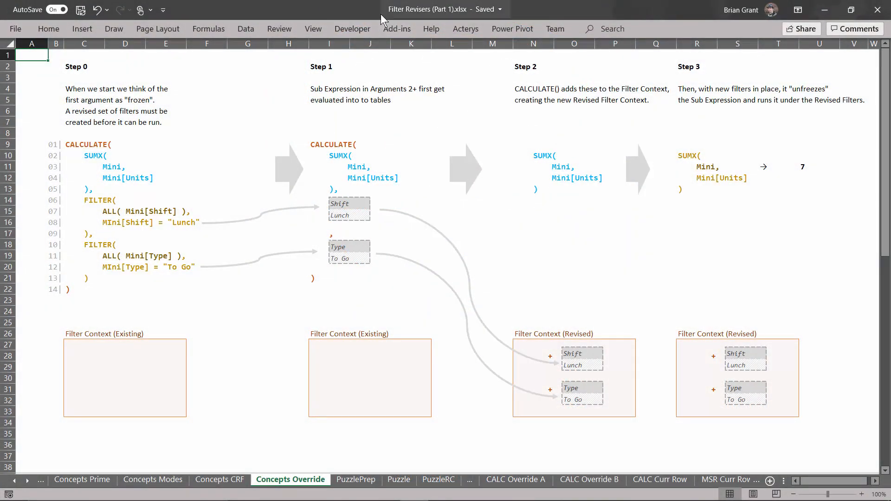
mouse_move(334, 375)
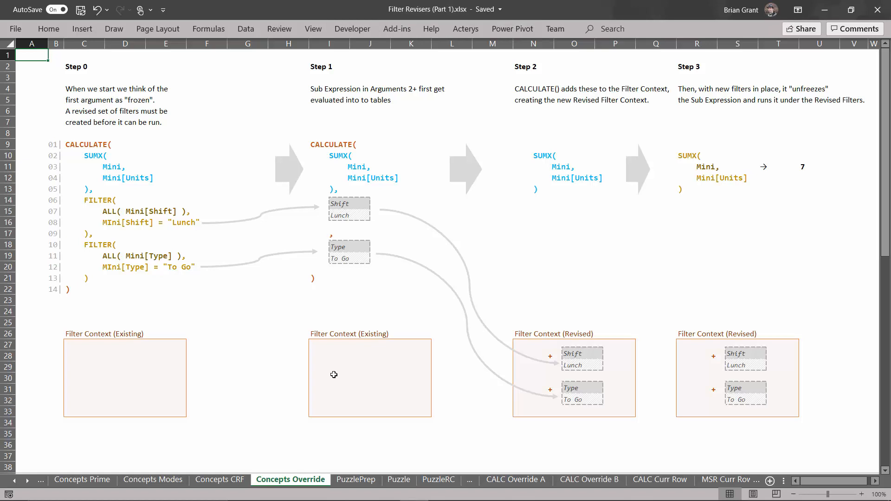
mouse_move(248, 260)
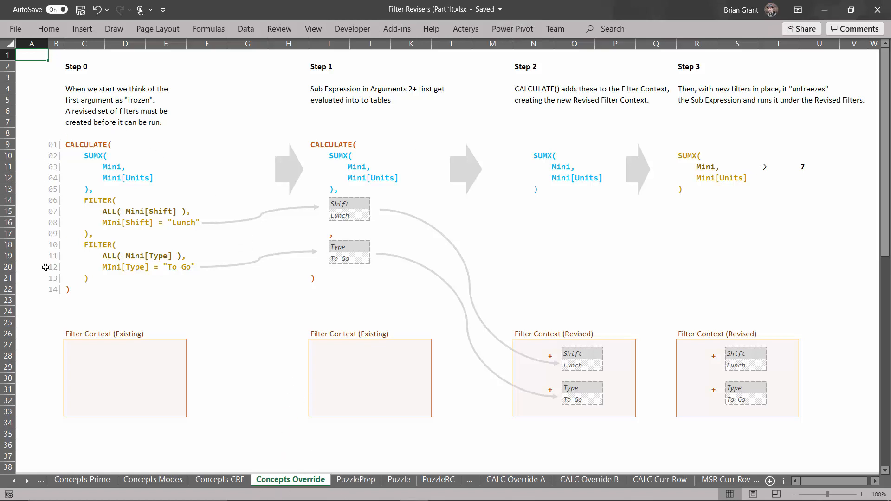
mouse_move(213, 171)
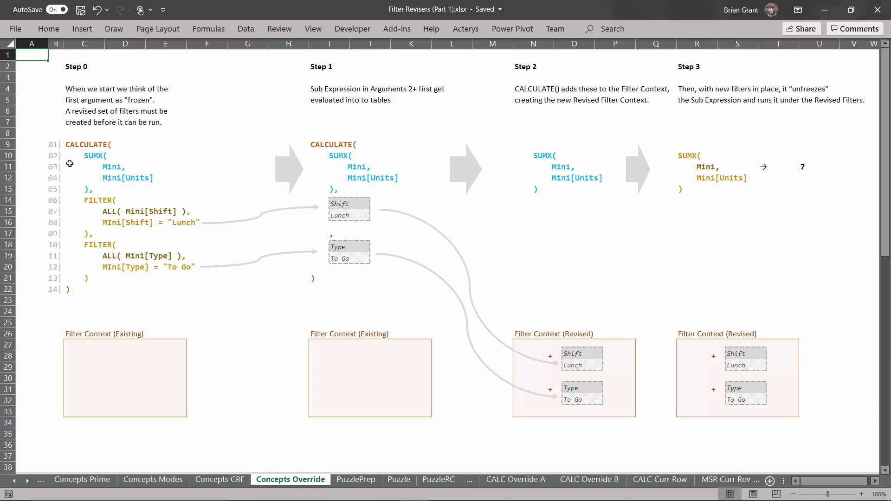
mouse_move(66, 145)
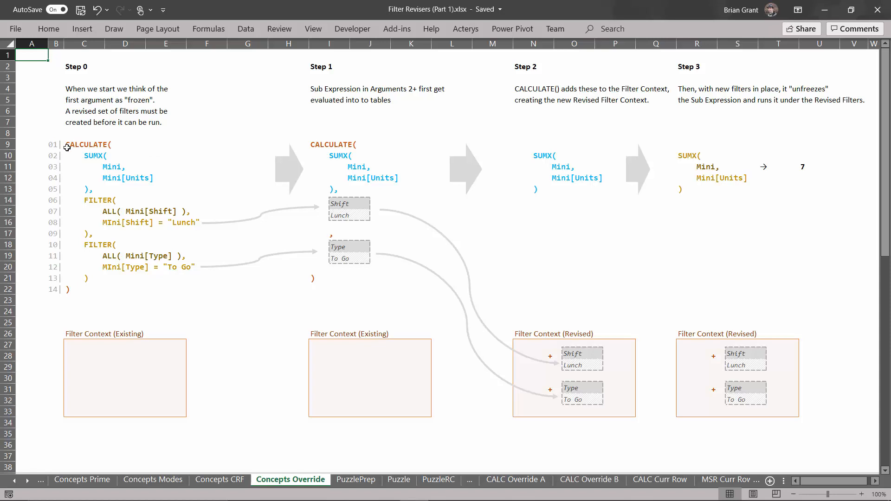
mouse_move(94, 161)
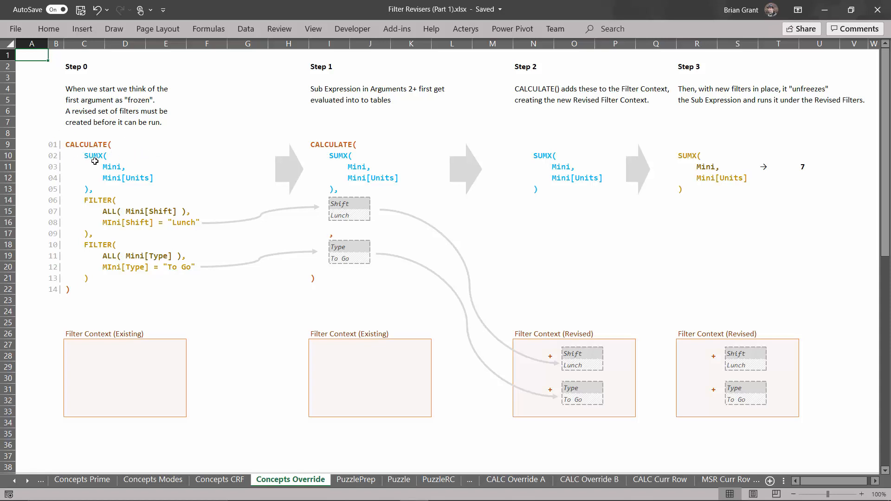
mouse_move(126, 191)
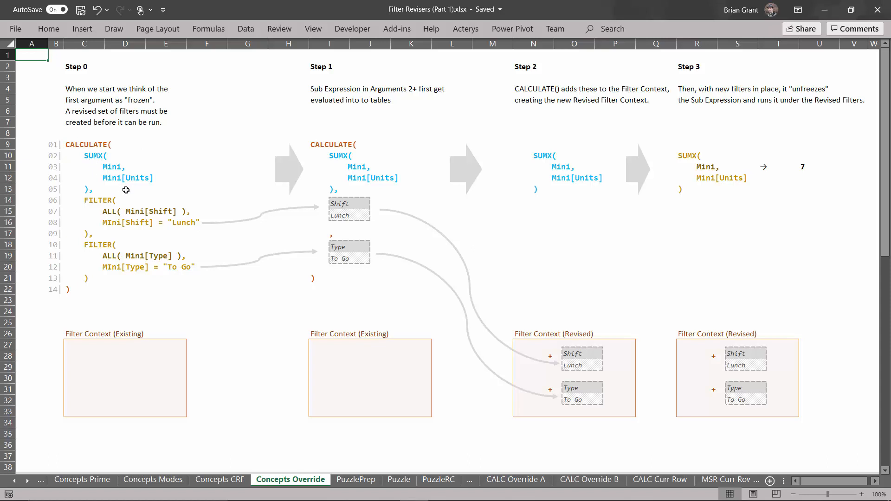
mouse_move(107, 179)
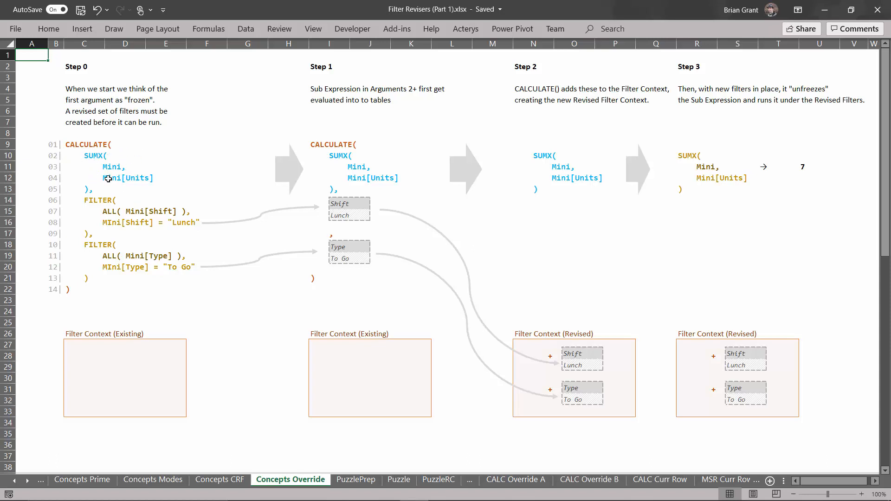
mouse_move(109, 164)
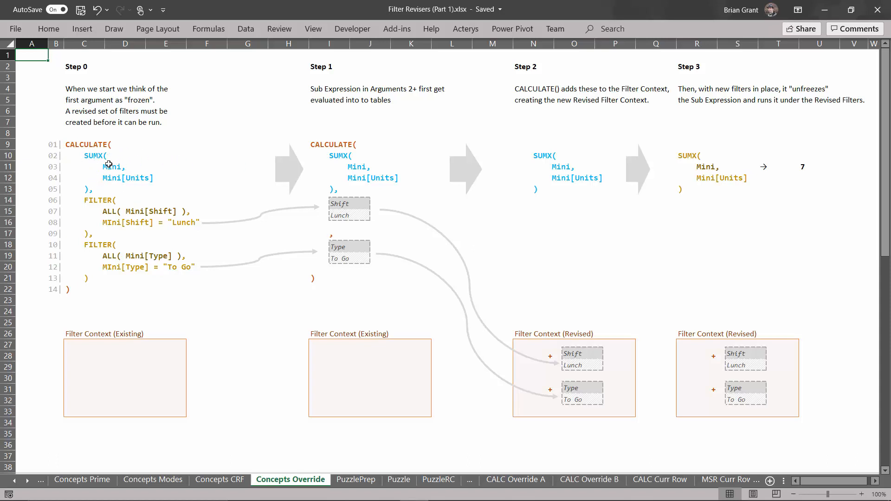
mouse_move(147, 164)
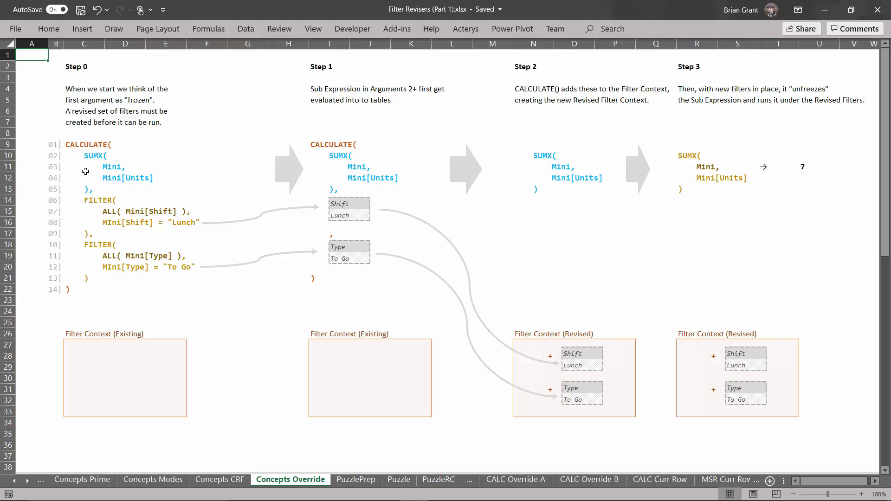
mouse_move(98, 186)
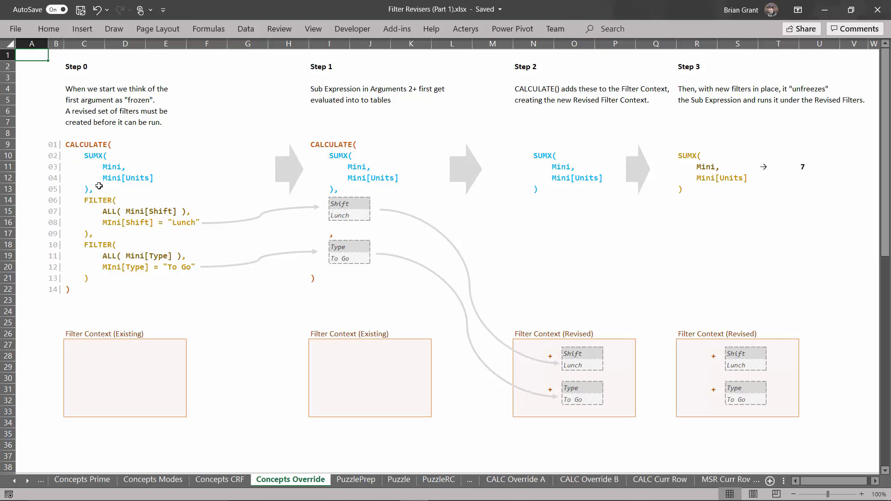
mouse_move(63, 154)
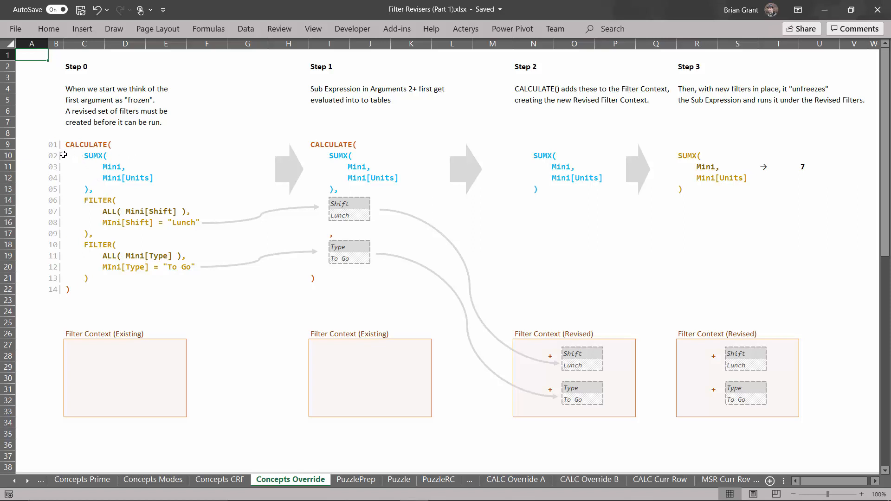
mouse_move(136, 149)
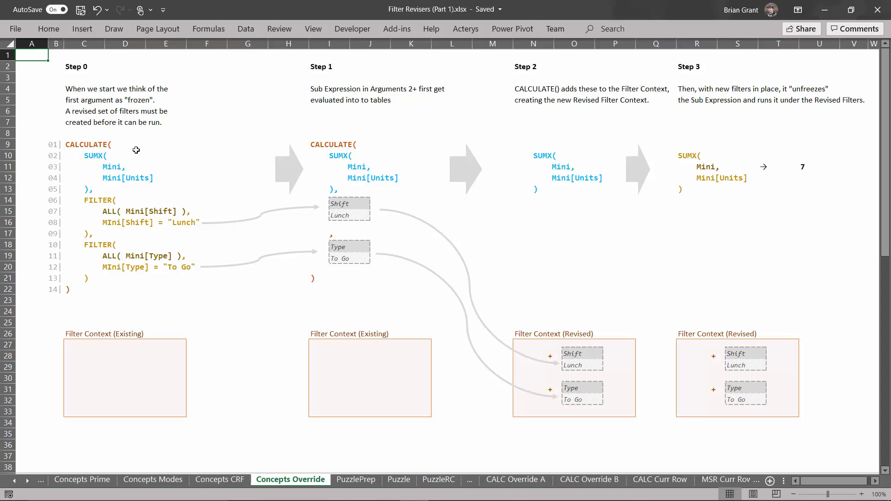
mouse_move(57, 127)
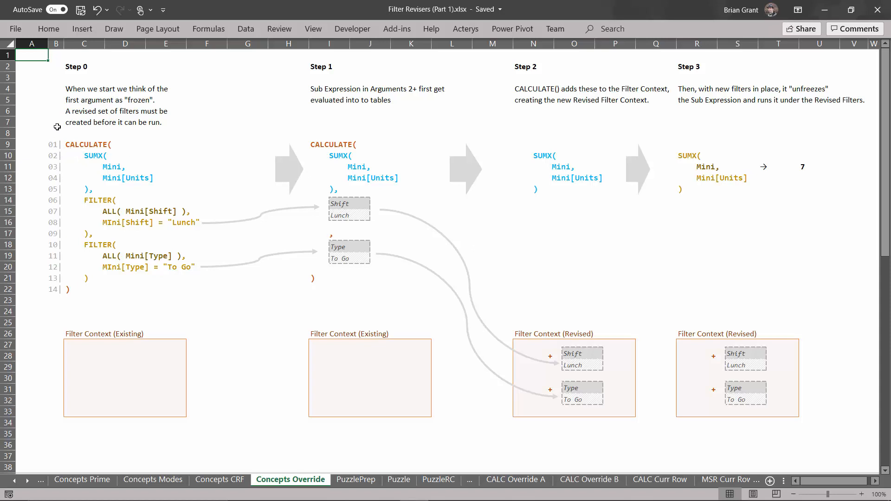
mouse_move(57, 136)
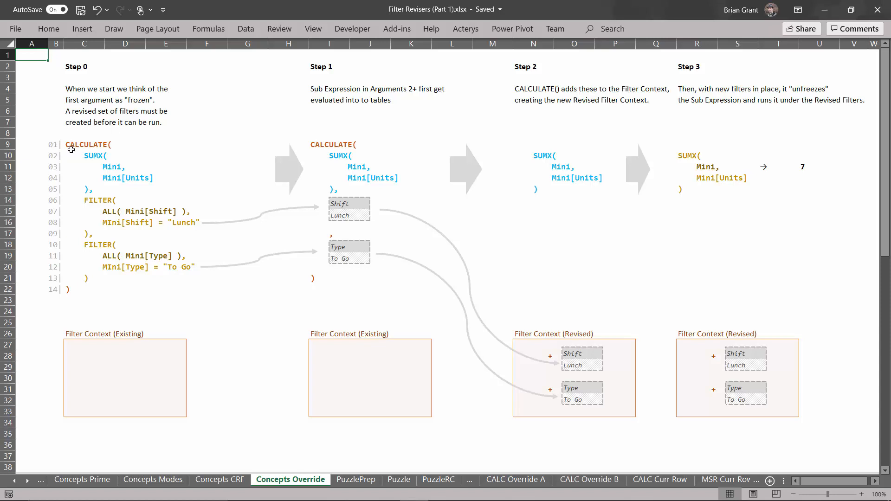
mouse_move(84, 200)
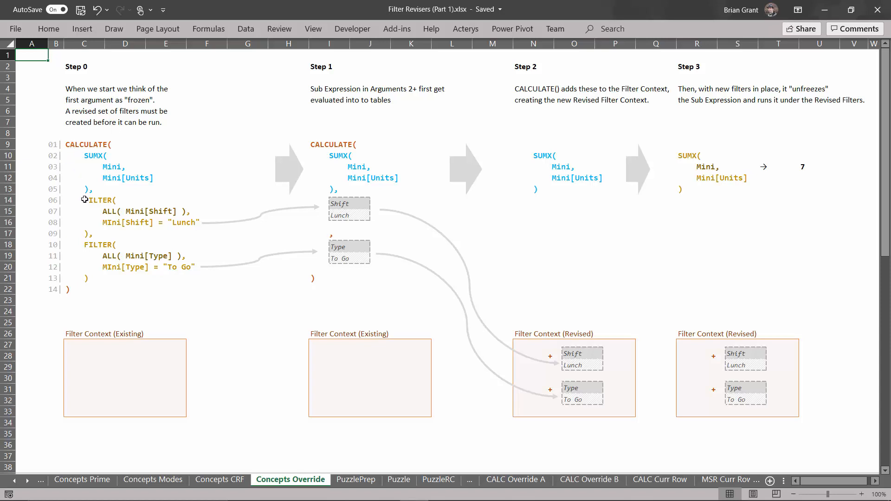
mouse_move(92, 225)
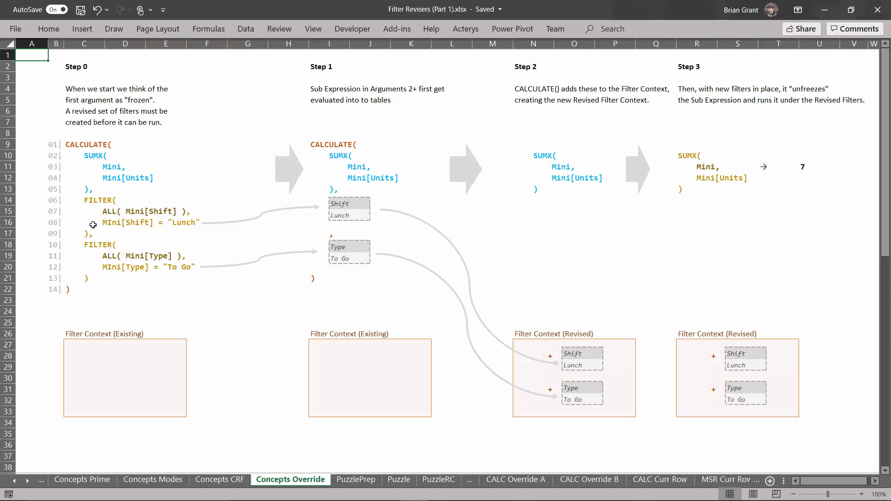
mouse_move(93, 190)
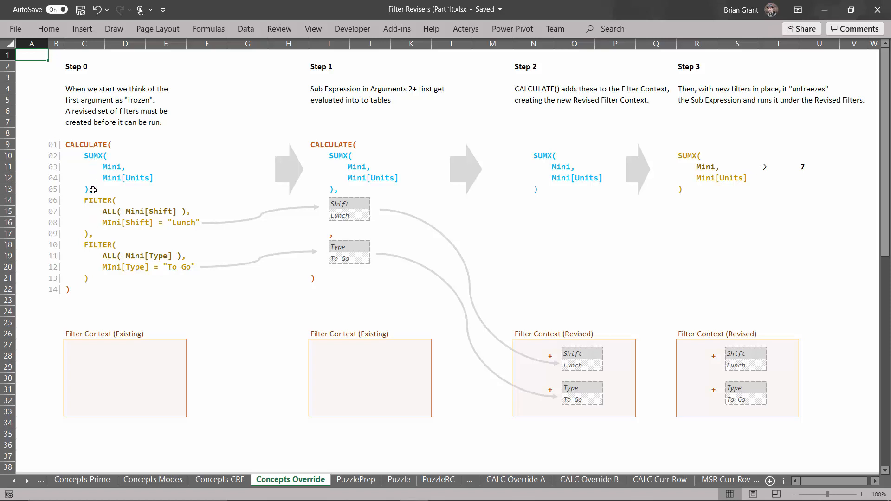
mouse_move(115, 156)
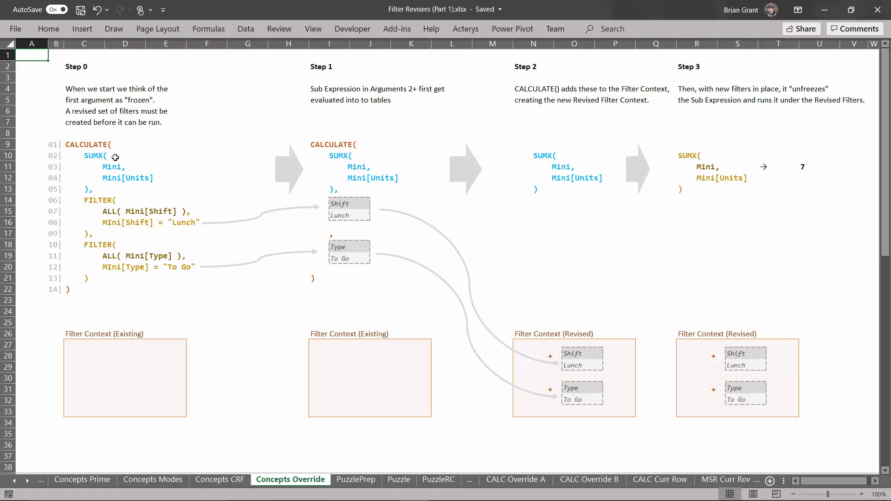
mouse_move(101, 149)
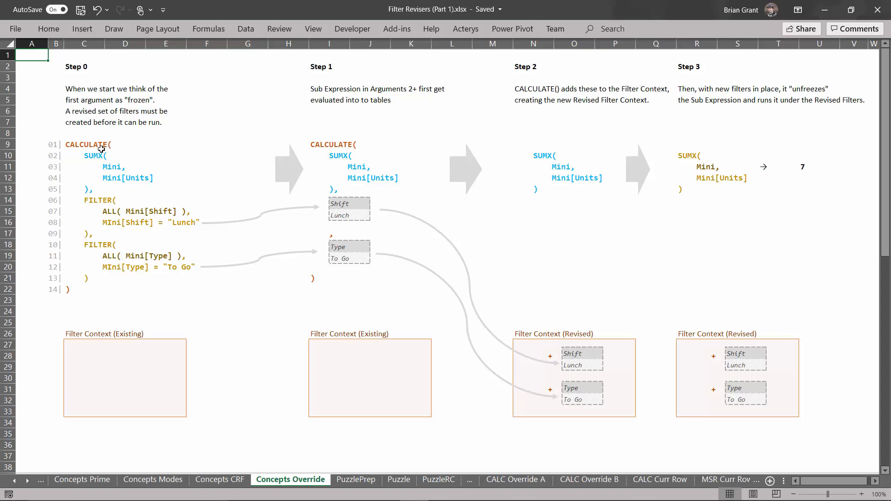
mouse_move(117, 232)
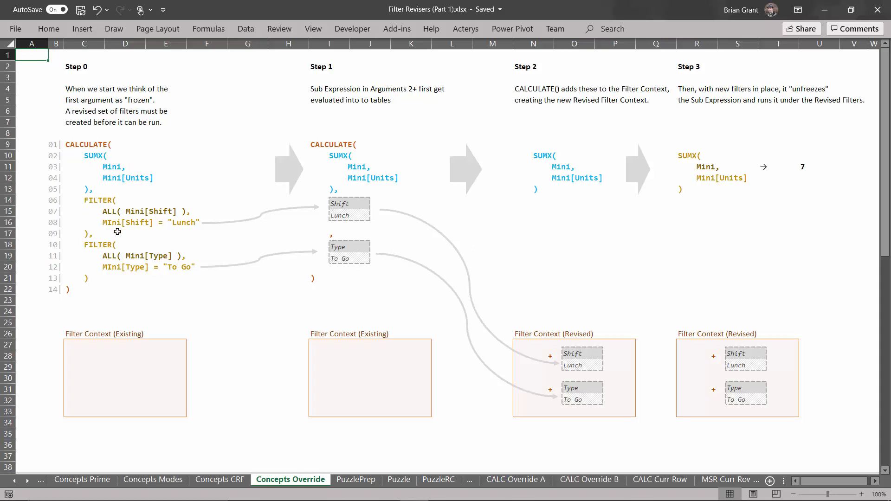
mouse_move(121, 276)
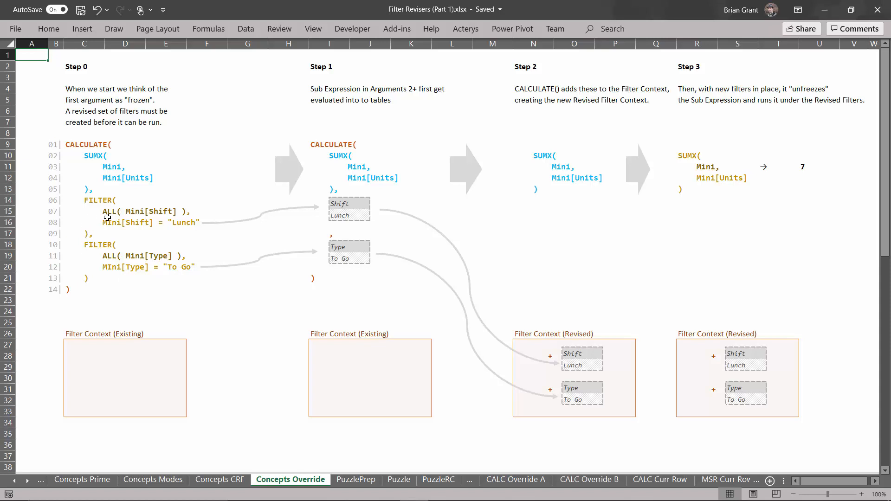
mouse_move(86, 267)
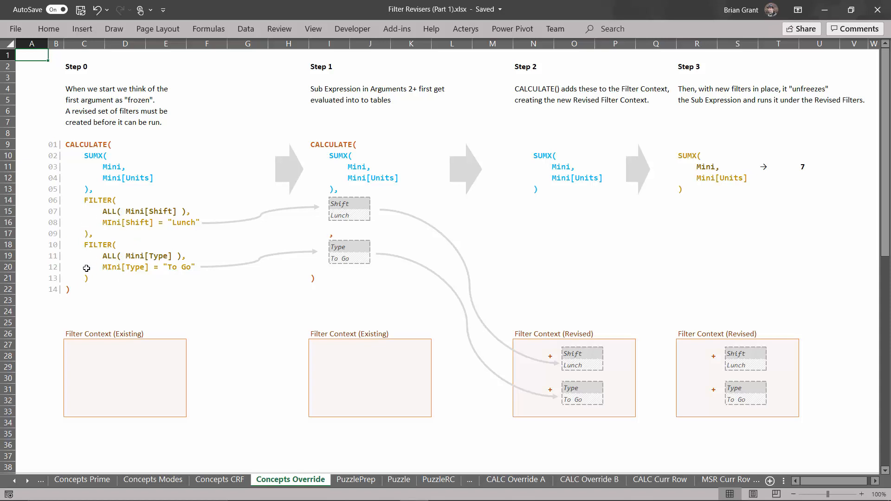
mouse_move(119, 234)
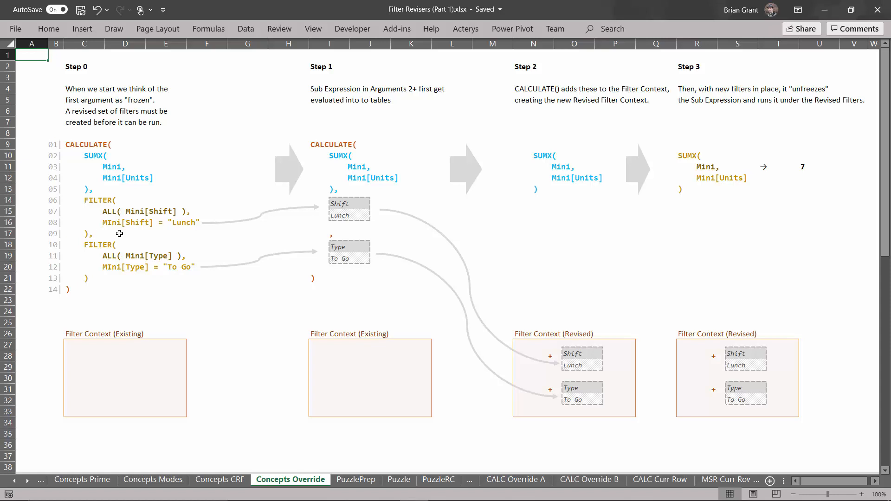
mouse_move(145, 270)
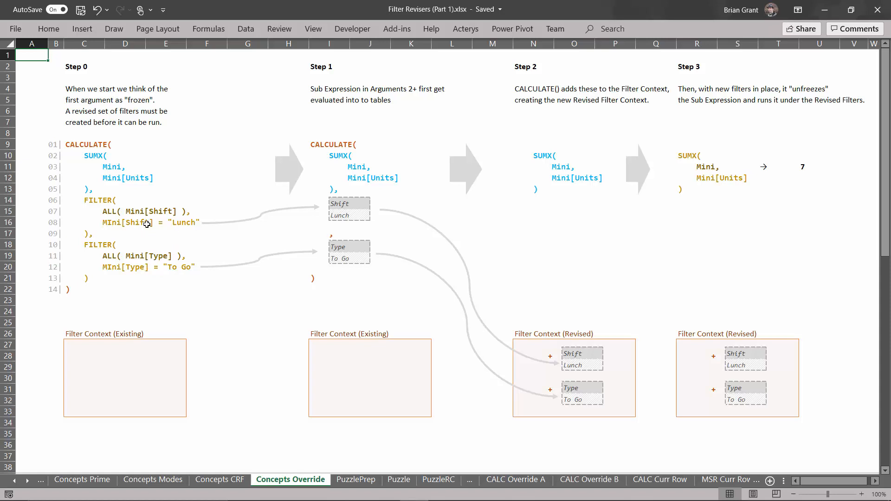
mouse_move(193, 296)
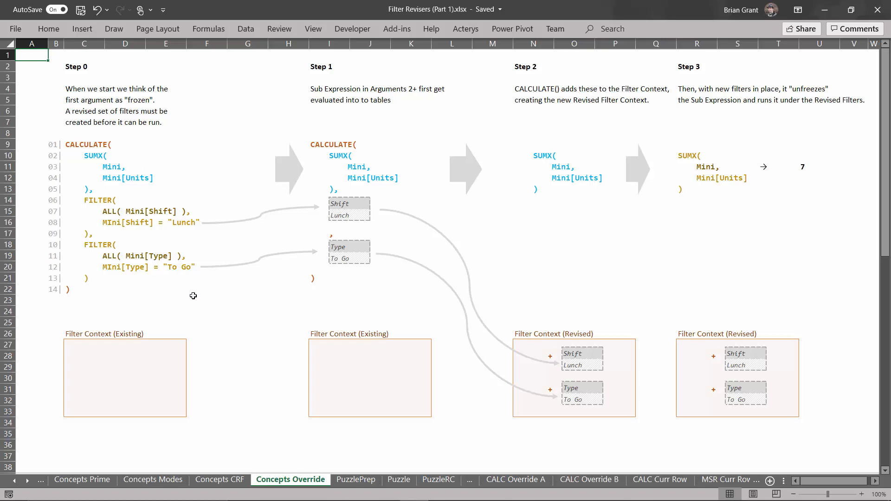
mouse_move(204, 345)
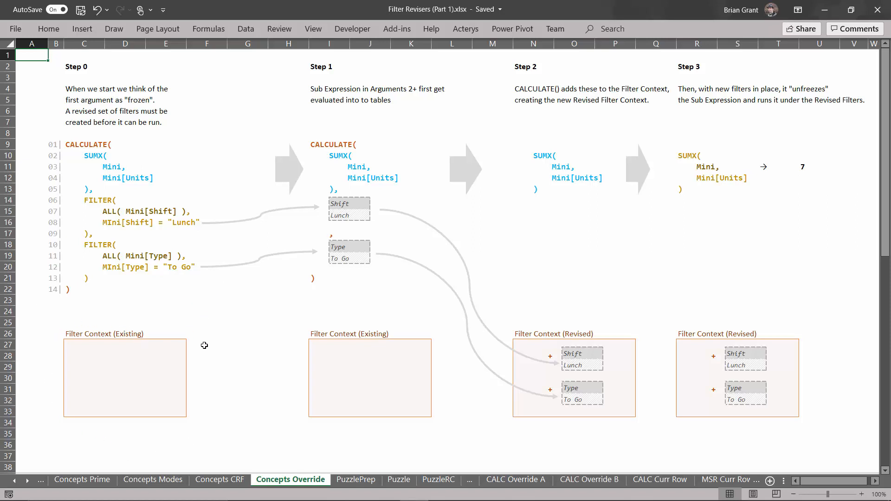
mouse_move(235, 371)
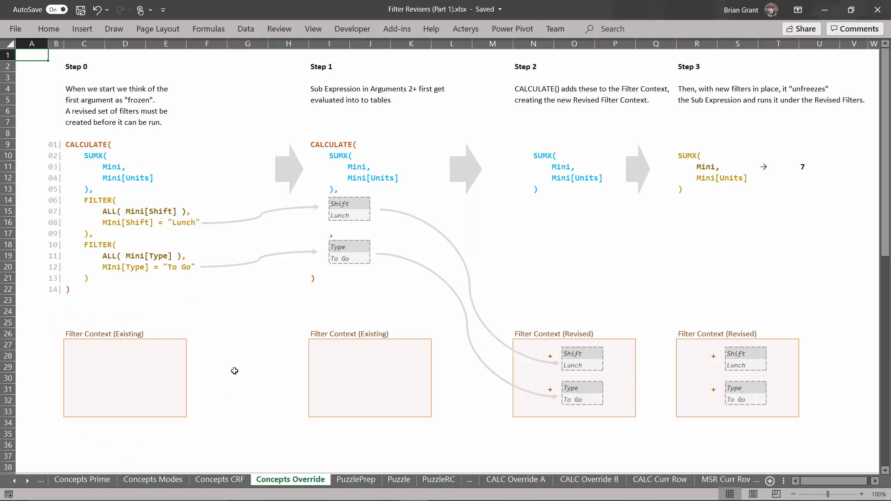
mouse_move(222, 378)
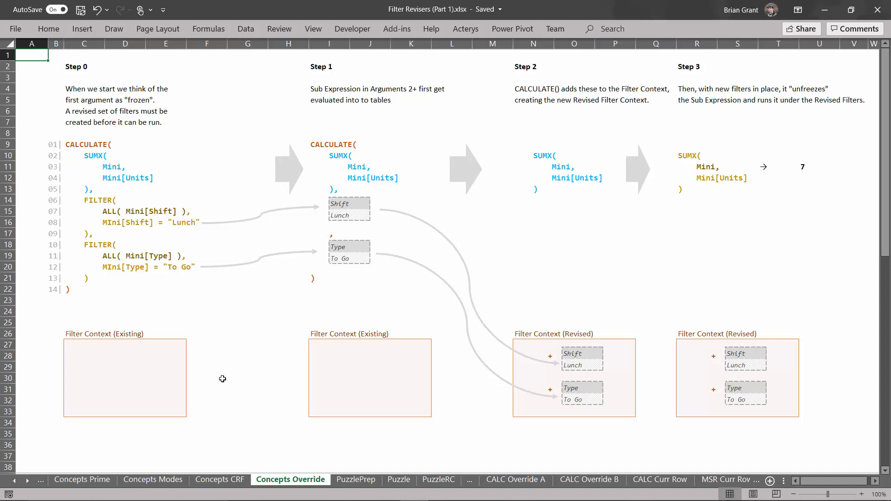
mouse_move(236, 345)
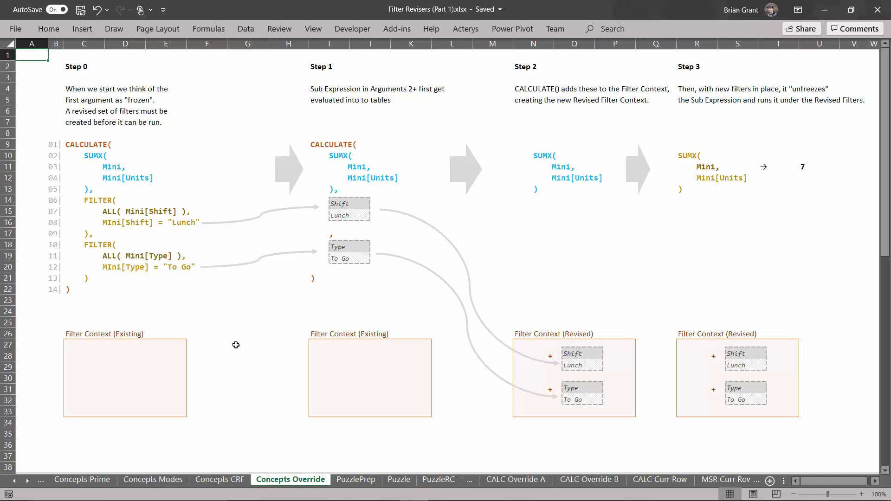
mouse_move(92, 142)
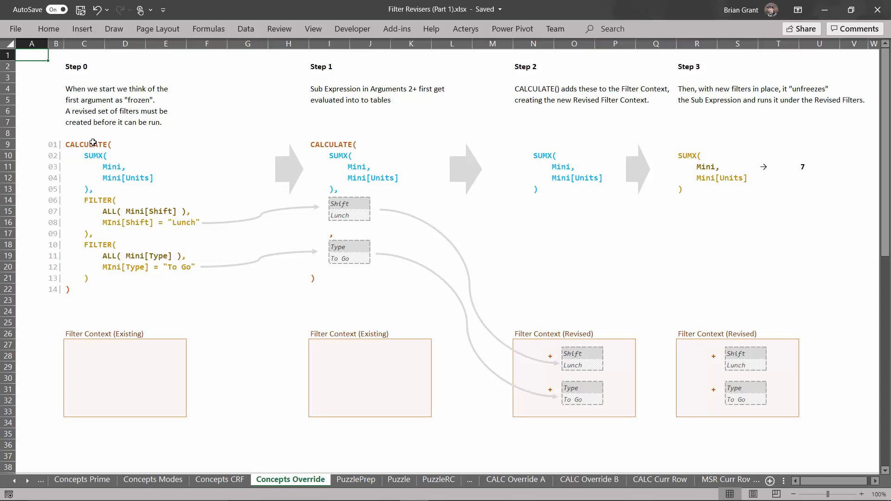
mouse_move(105, 149)
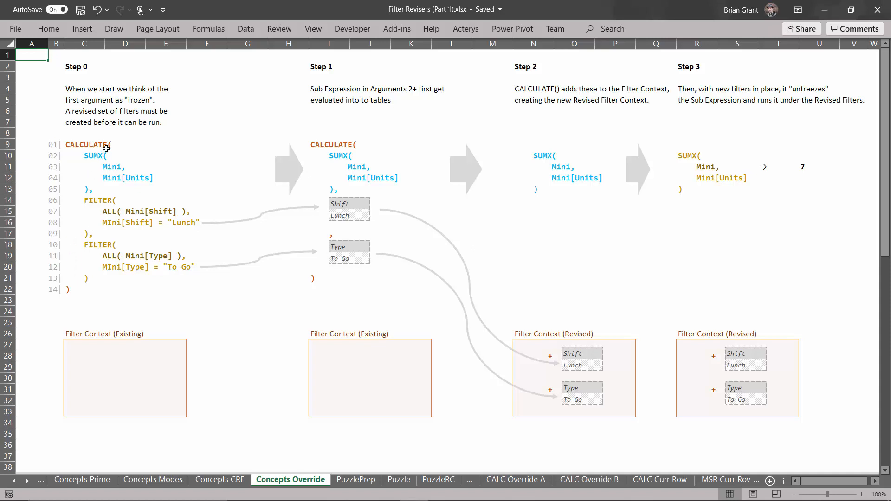
mouse_move(76, 156)
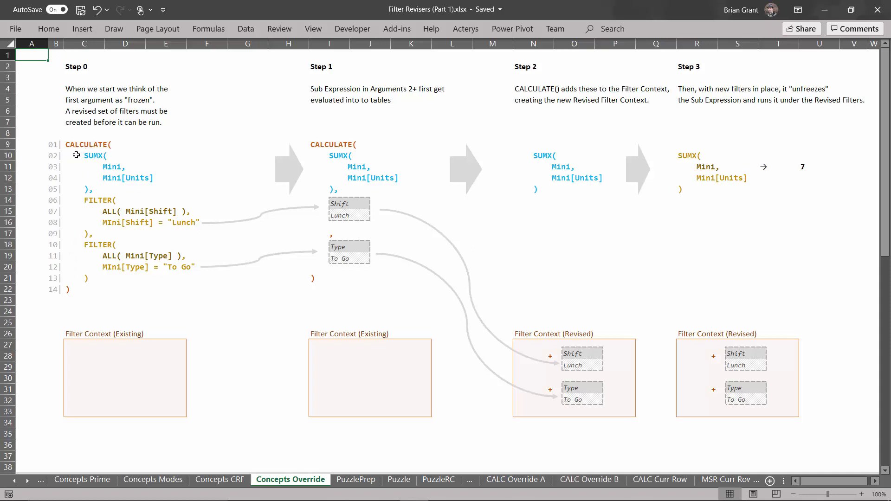
mouse_move(138, 198)
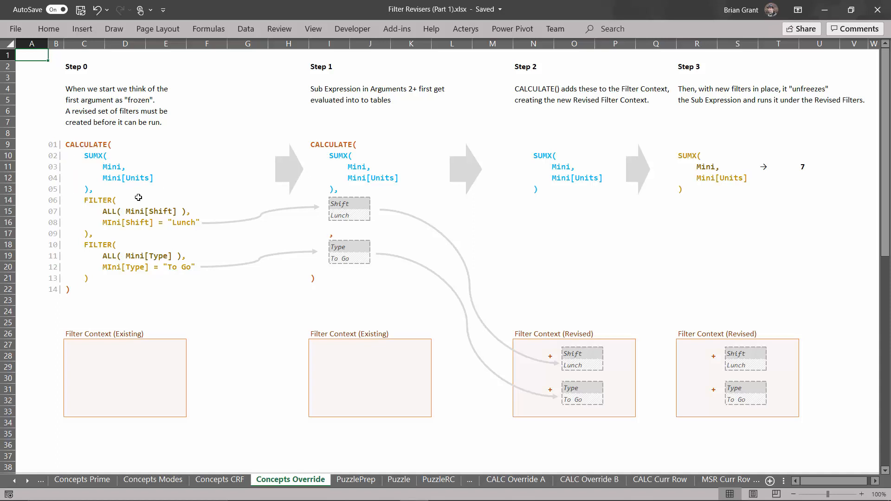
mouse_move(69, 151)
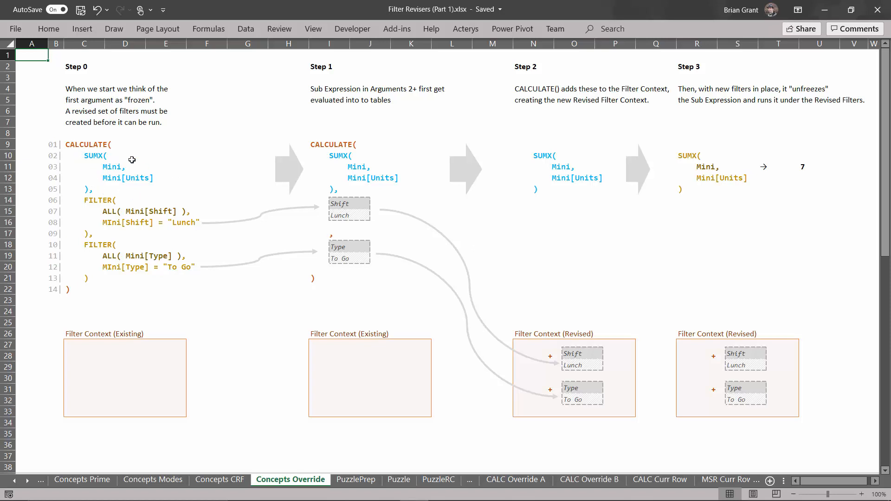
mouse_move(115, 156)
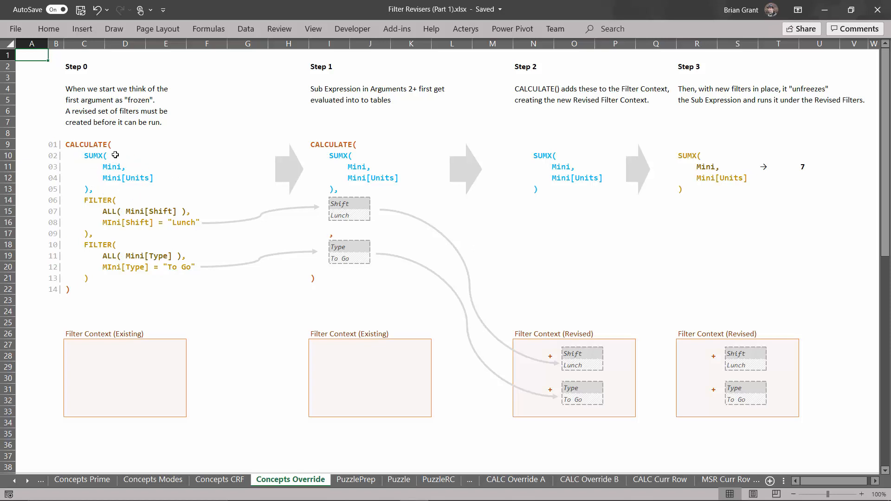
mouse_move(133, 206)
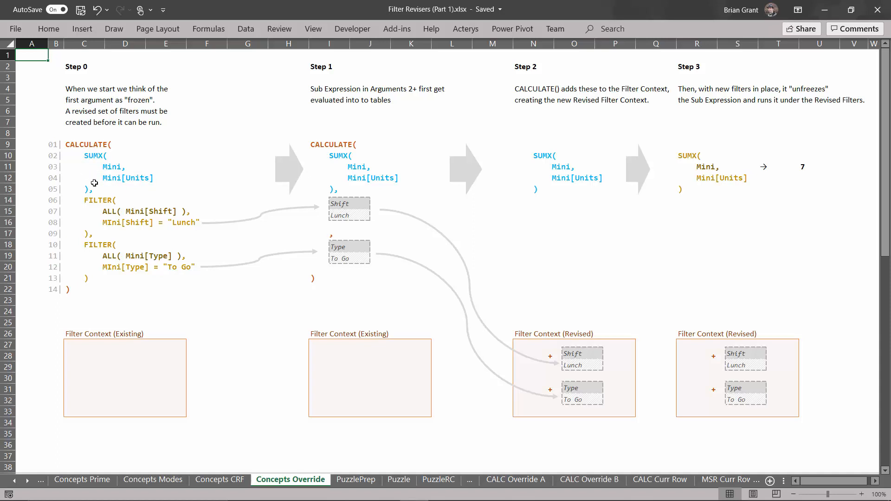
mouse_move(98, 176)
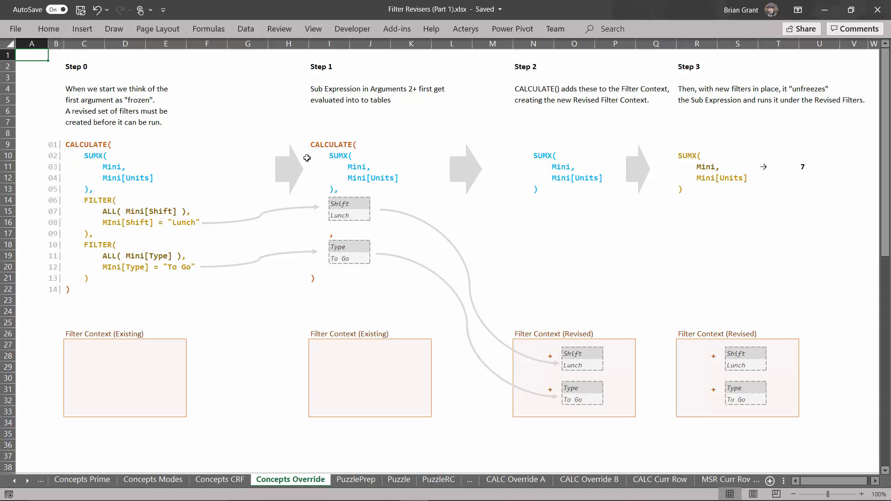
mouse_move(134, 163)
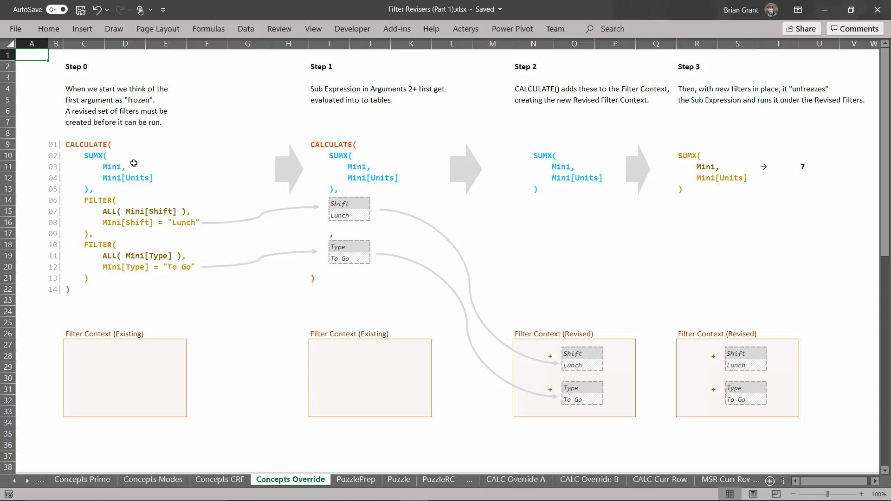
mouse_move(135, 222)
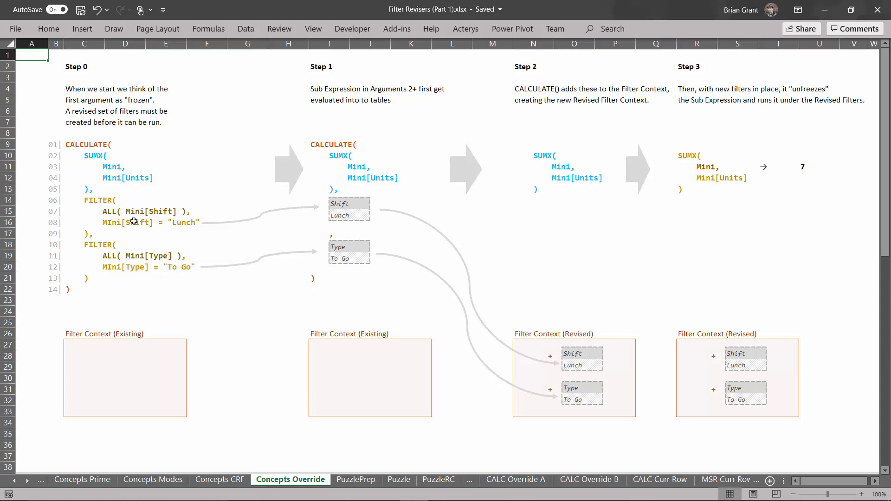
mouse_move(133, 271)
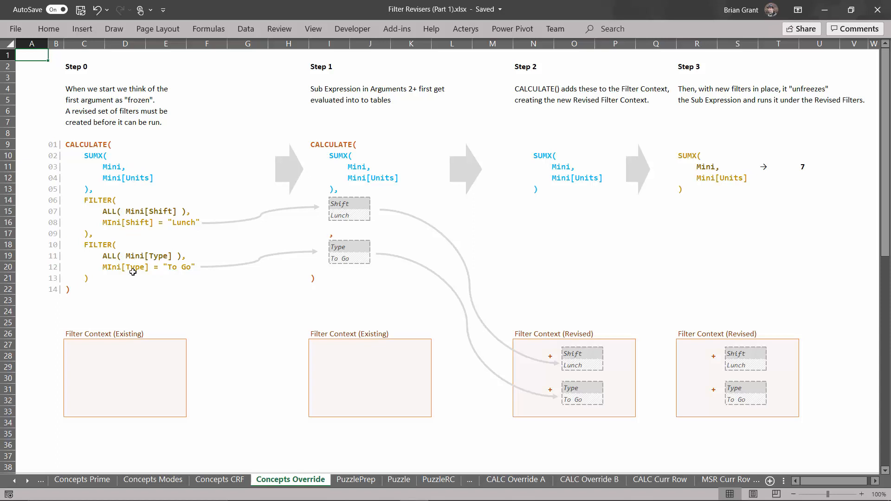
mouse_move(132, 261)
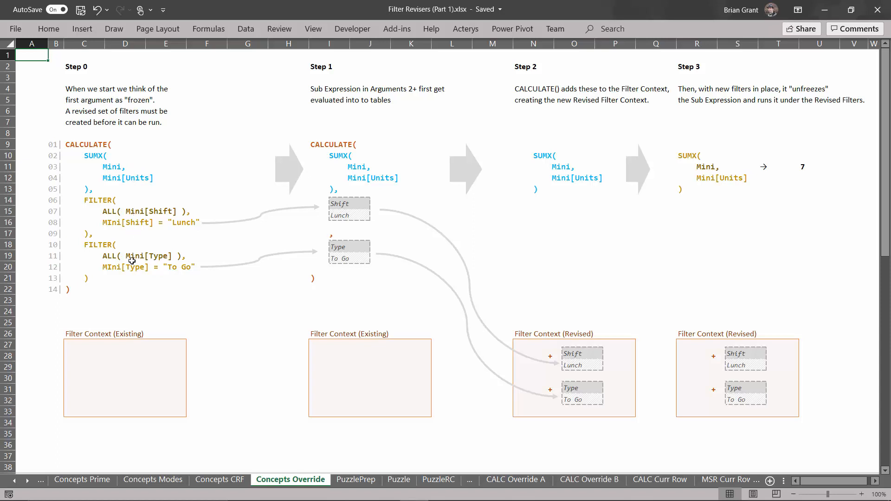
mouse_move(356, 224)
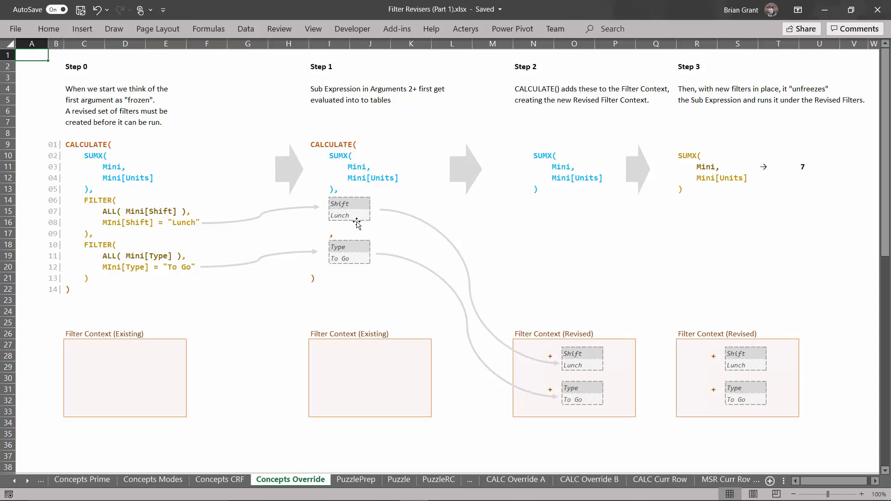
mouse_move(362, 224)
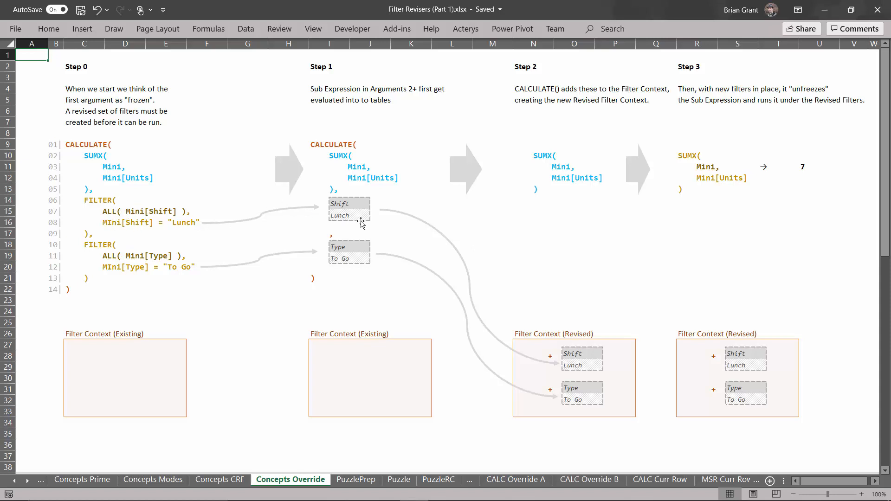
mouse_move(108, 272)
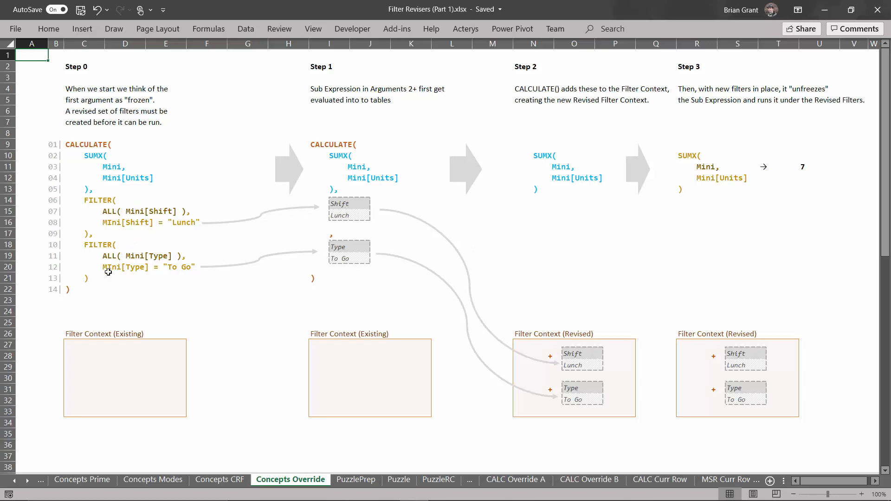
mouse_move(225, 254)
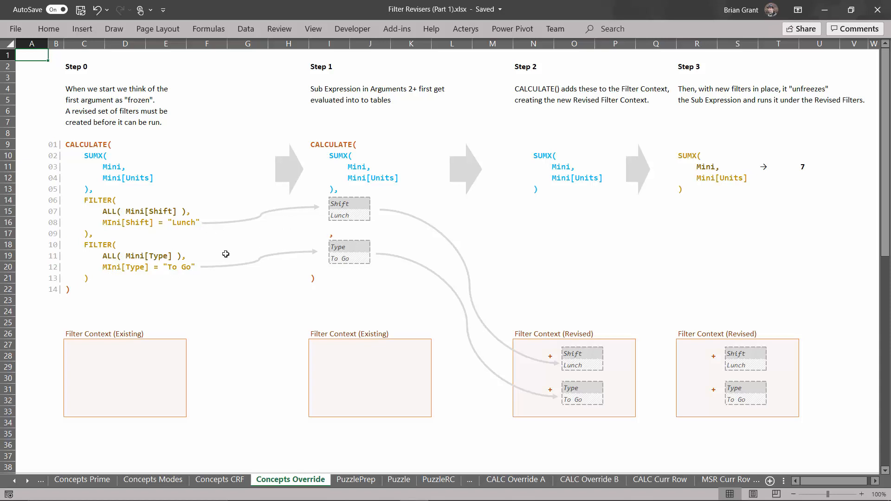
mouse_move(150, 203)
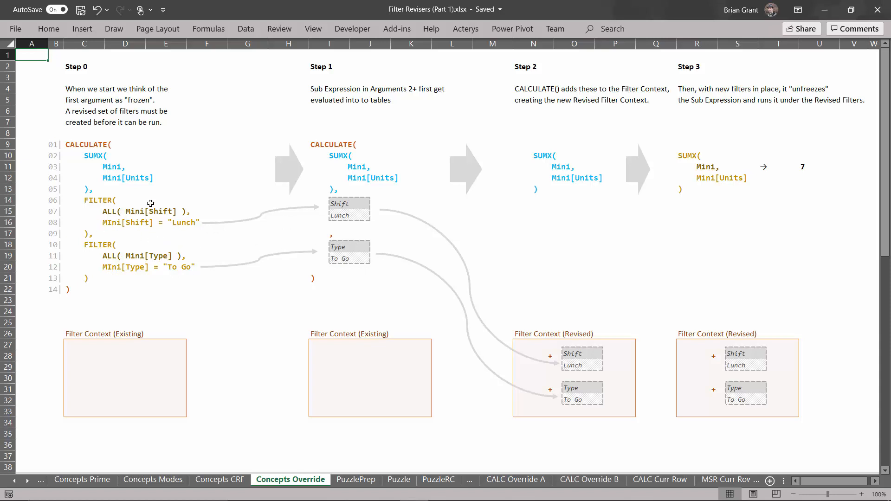
mouse_move(144, 262)
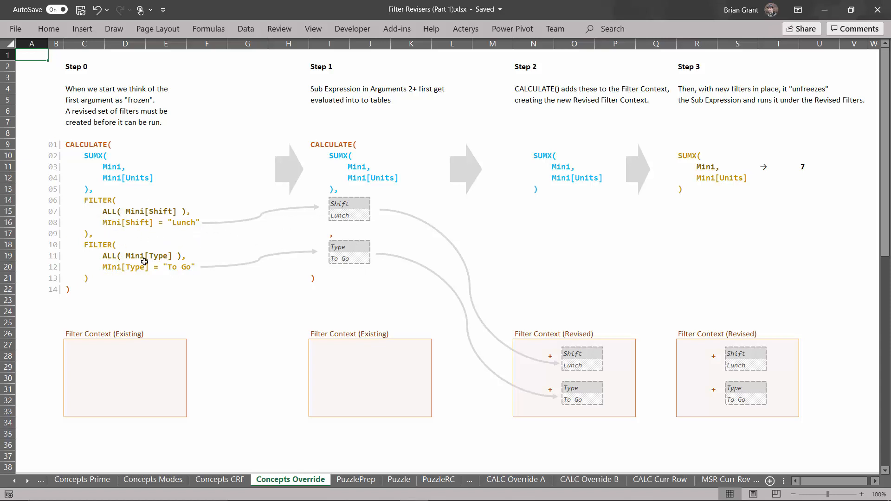
mouse_move(304, 200)
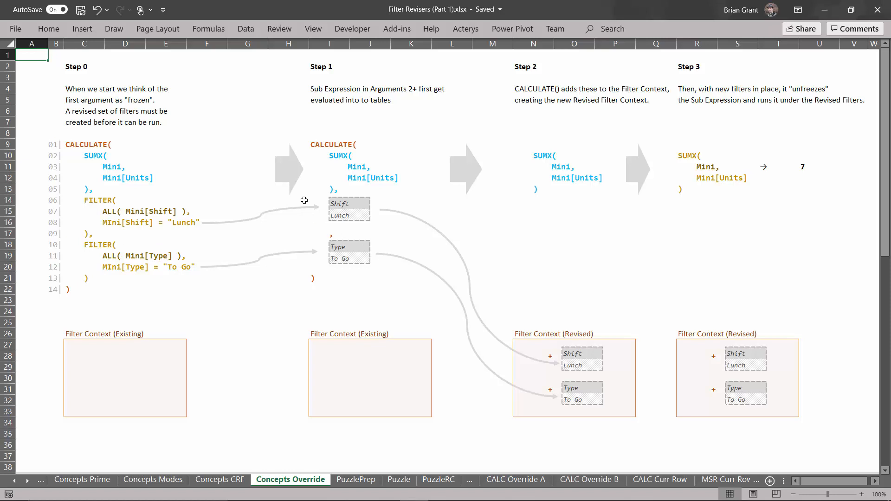
mouse_move(373, 265)
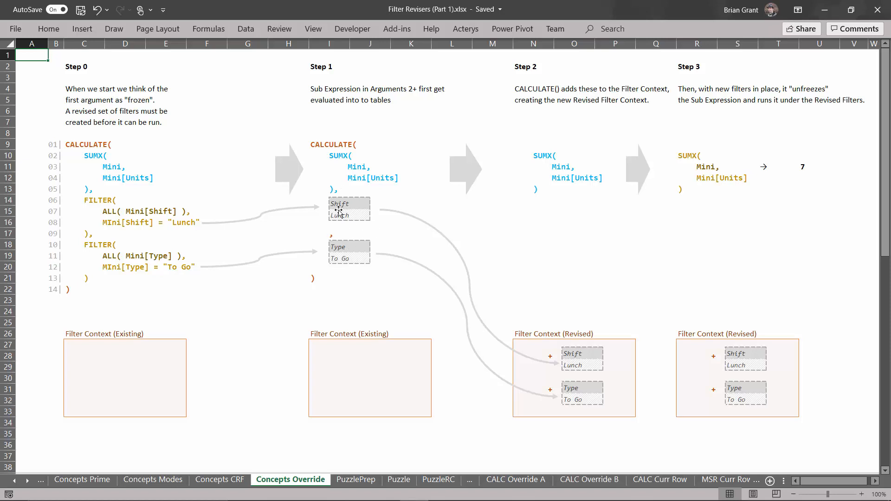
mouse_move(353, 162)
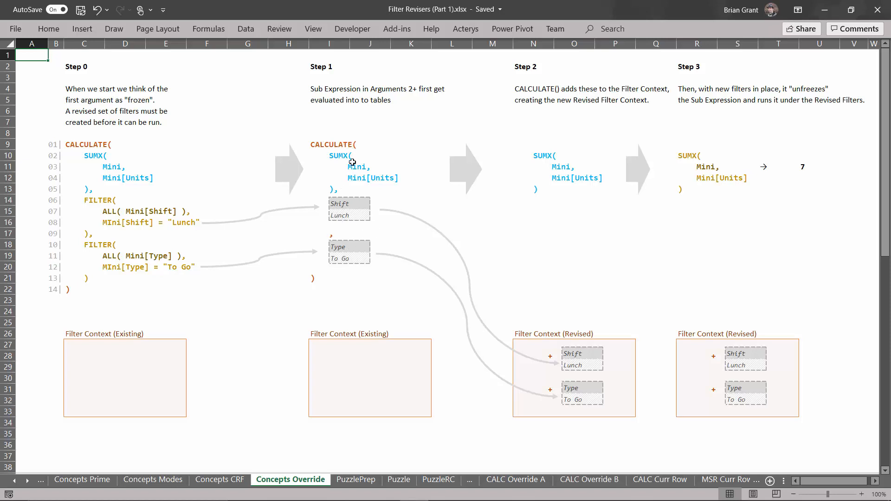
mouse_move(372, 191)
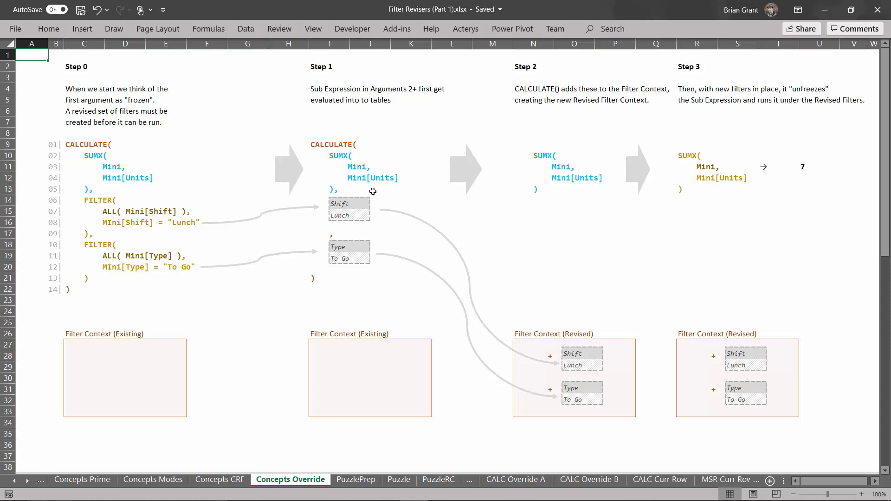
mouse_move(438, 237)
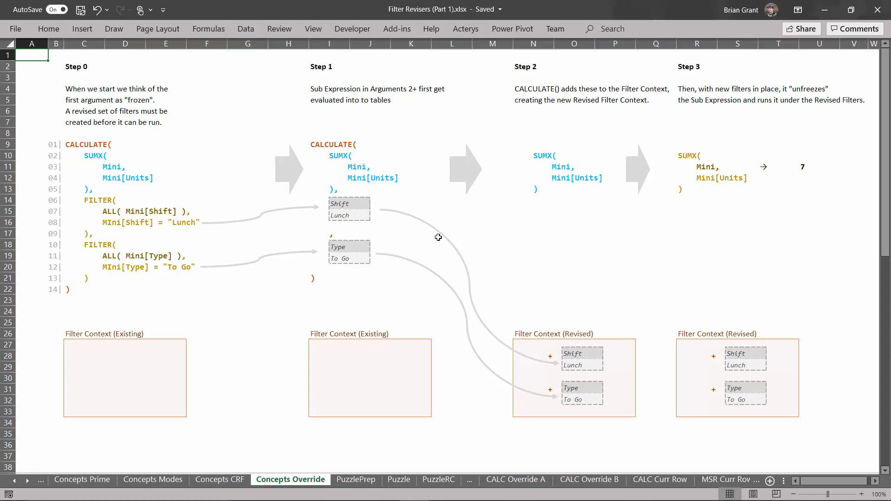
mouse_move(399, 261)
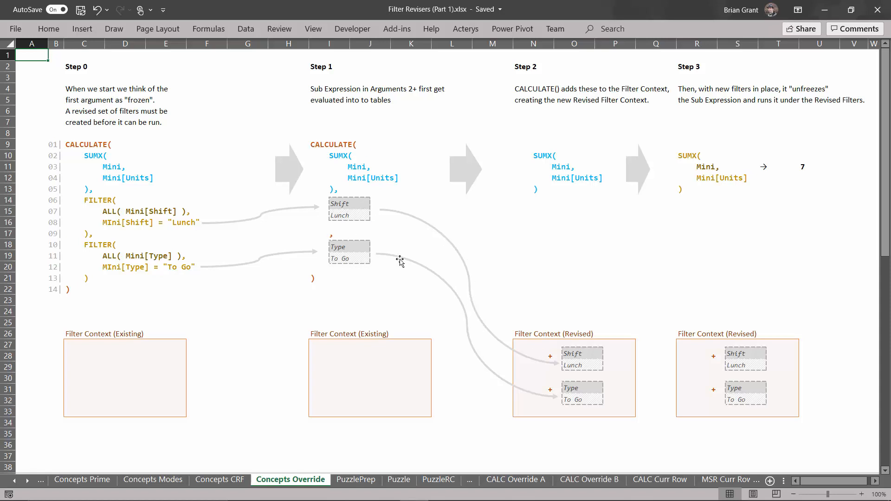
mouse_move(583, 396)
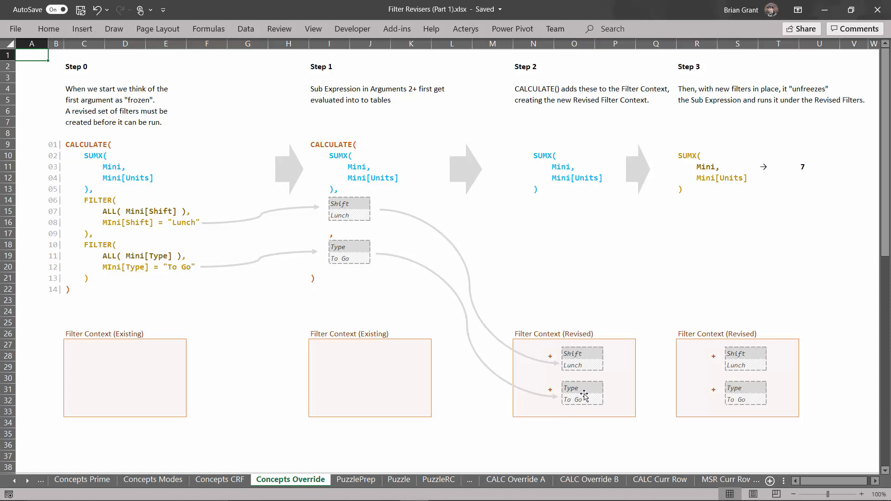
mouse_move(499, 333)
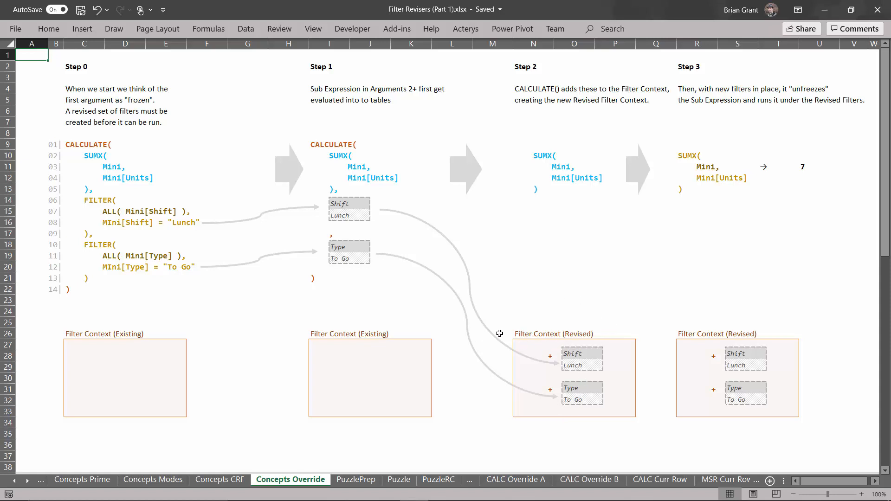
mouse_move(393, 225)
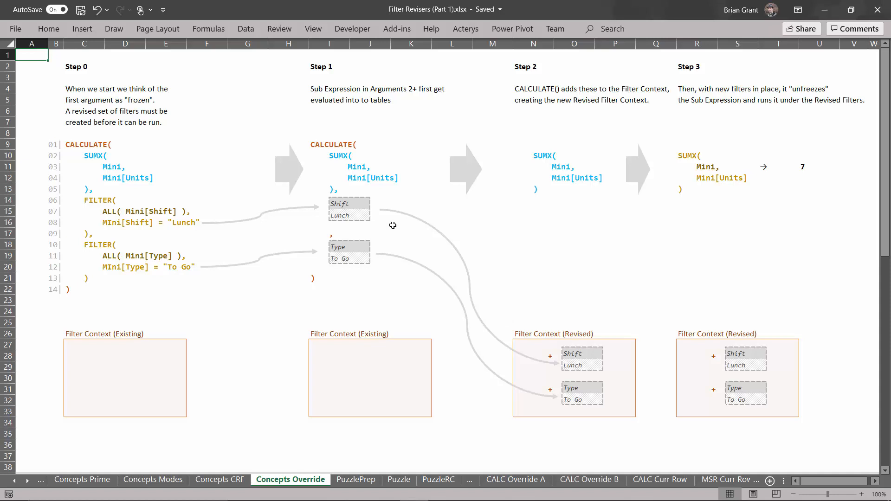
mouse_move(347, 145)
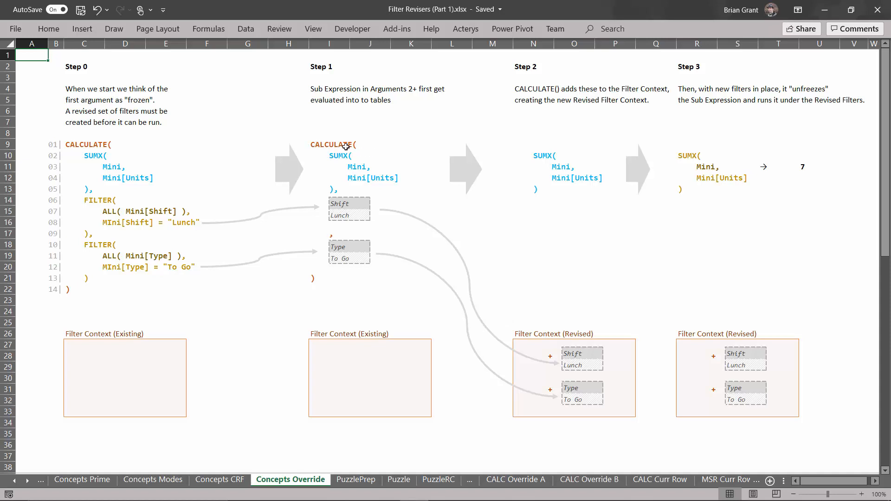
mouse_move(347, 210)
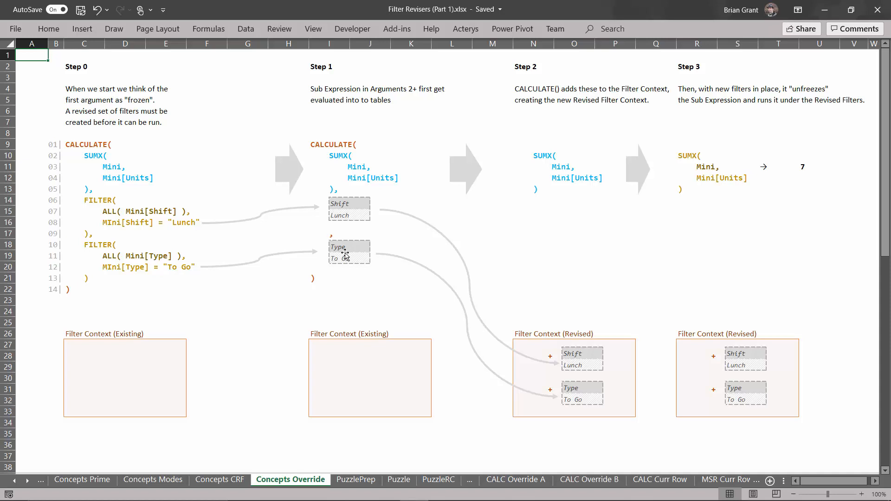
mouse_move(360, 210)
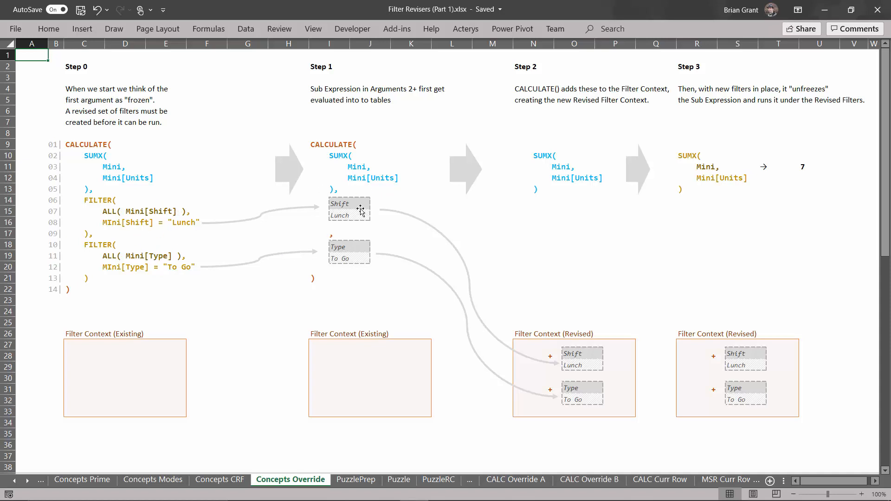
mouse_move(490, 342)
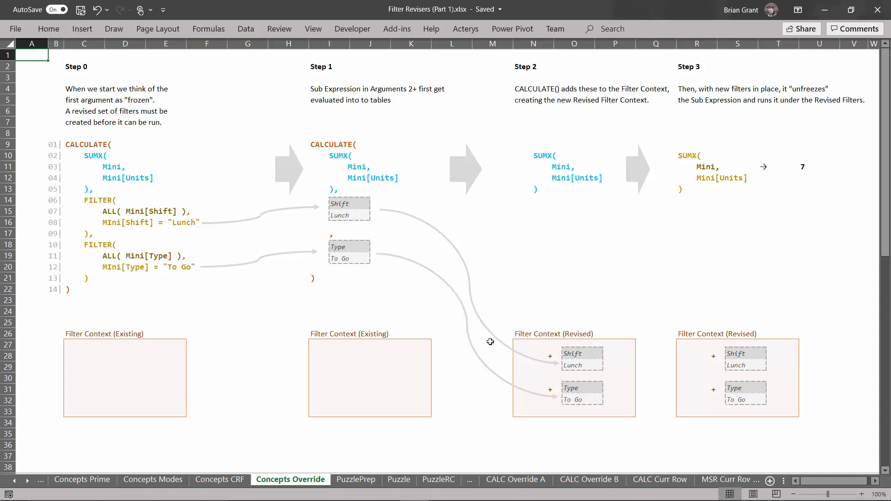
mouse_move(572, 322)
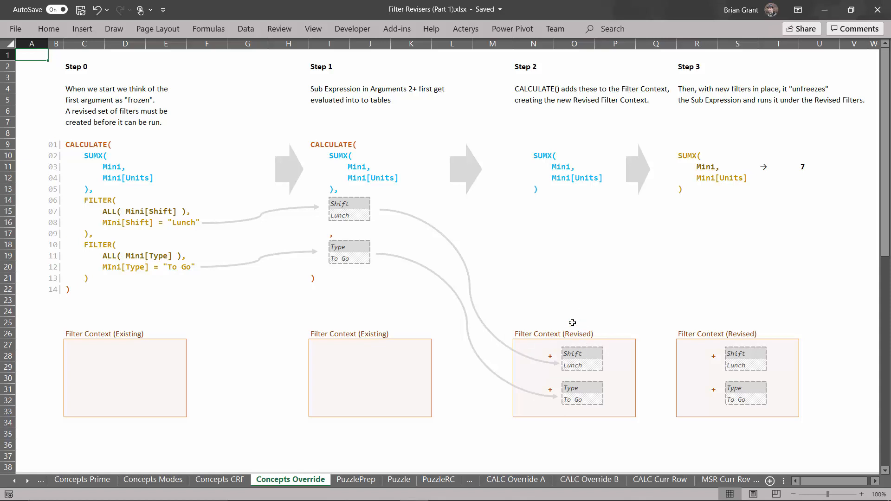
mouse_move(549, 200)
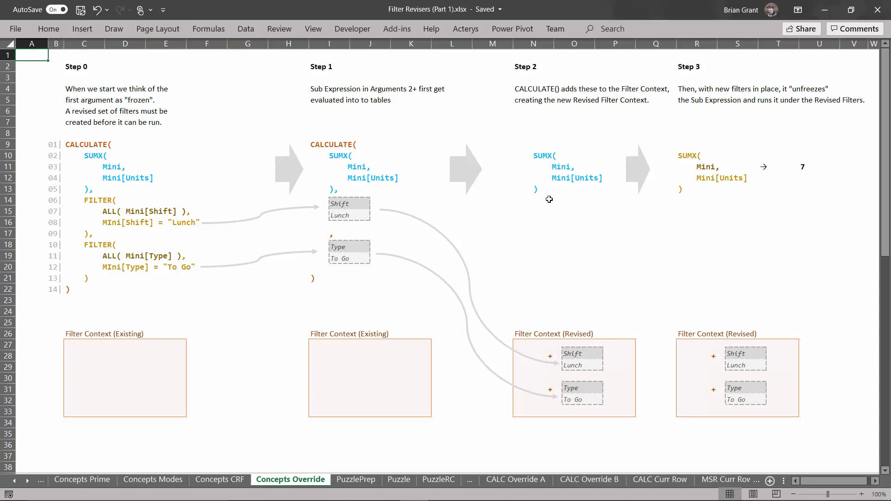
mouse_move(533, 200)
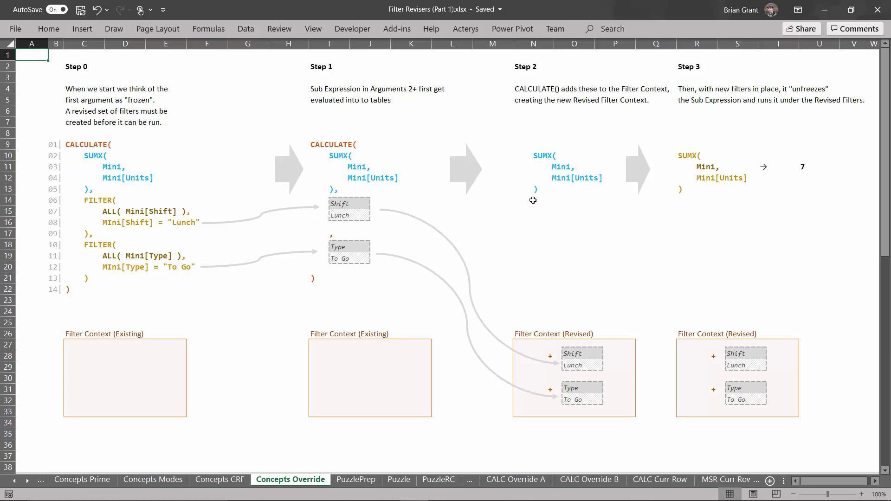
mouse_move(527, 182)
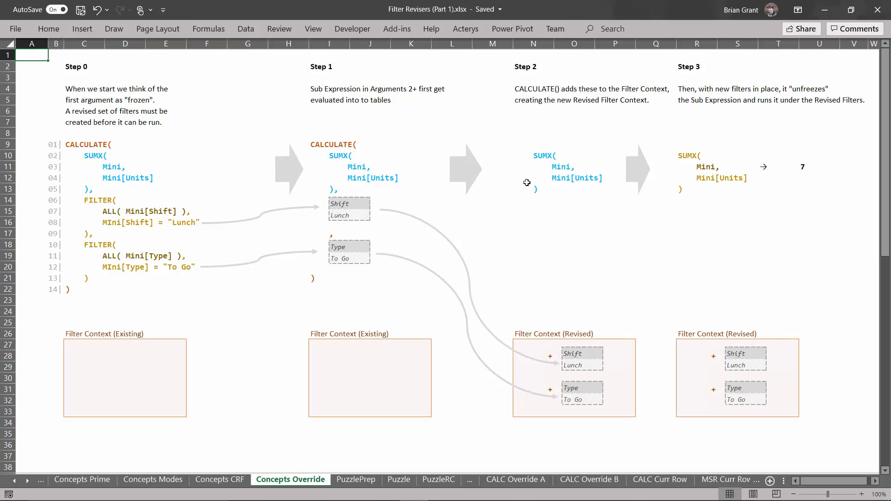
mouse_move(737, 232)
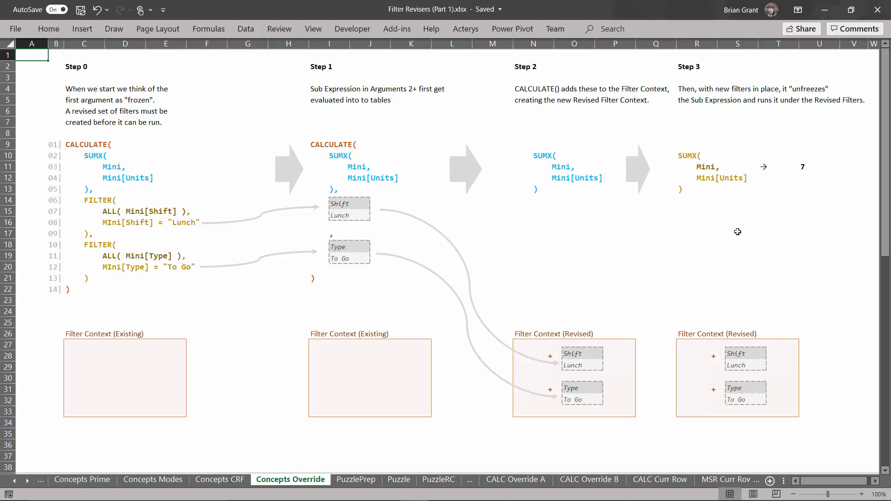
mouse_move(719, 376)
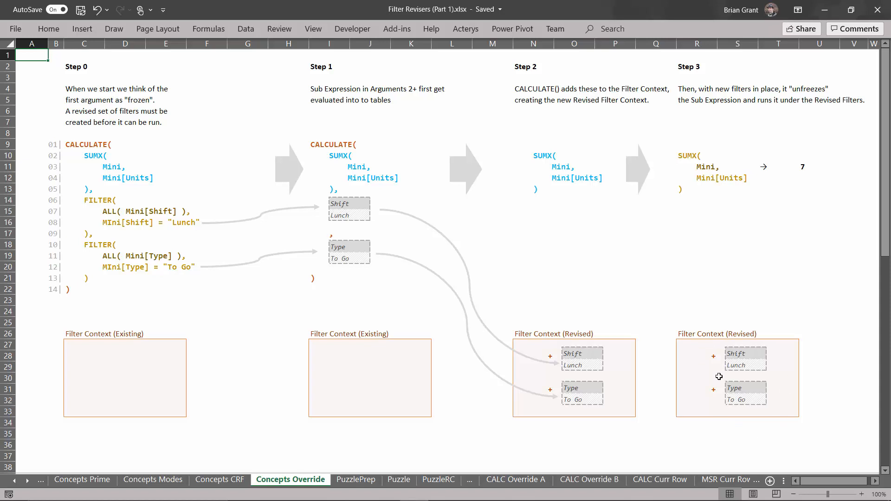
mouse_move(683, 201)
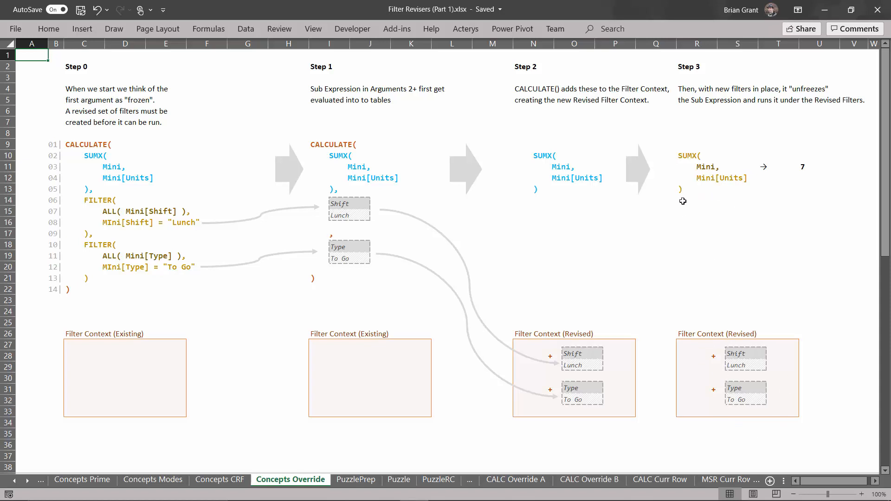
mouse_move(756, 169)
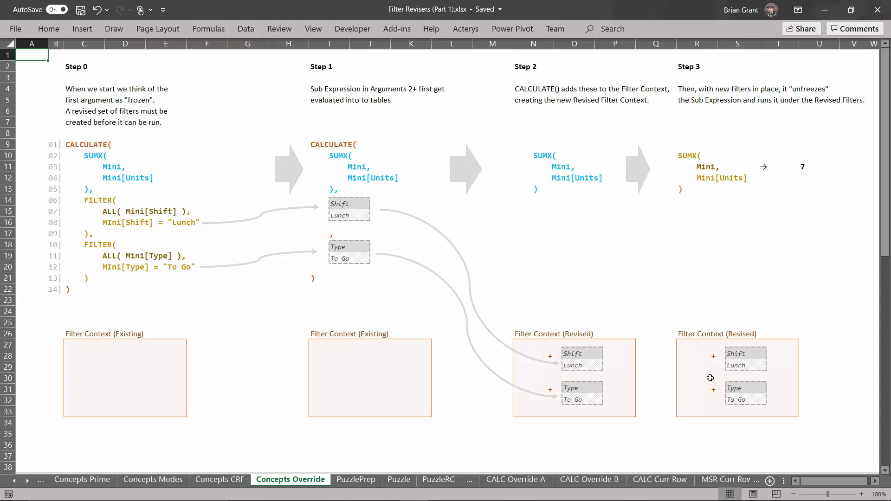
mouse_move(748, 393)
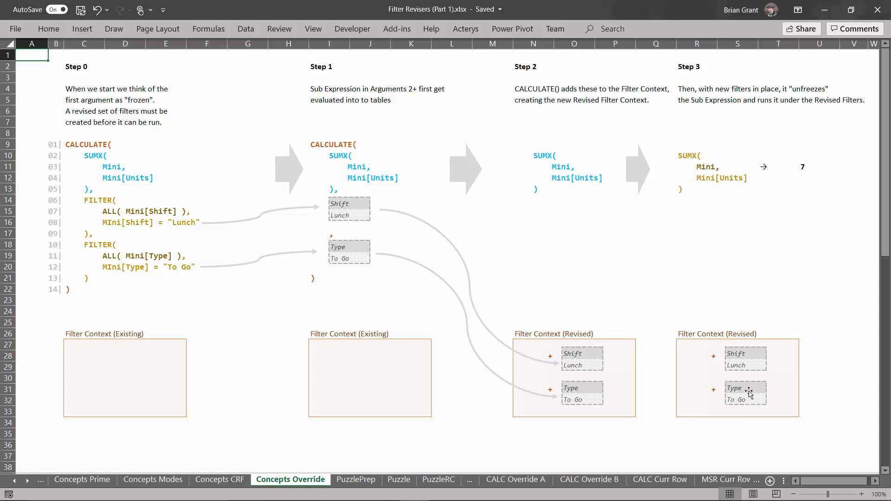
mouse_move(694, 189)
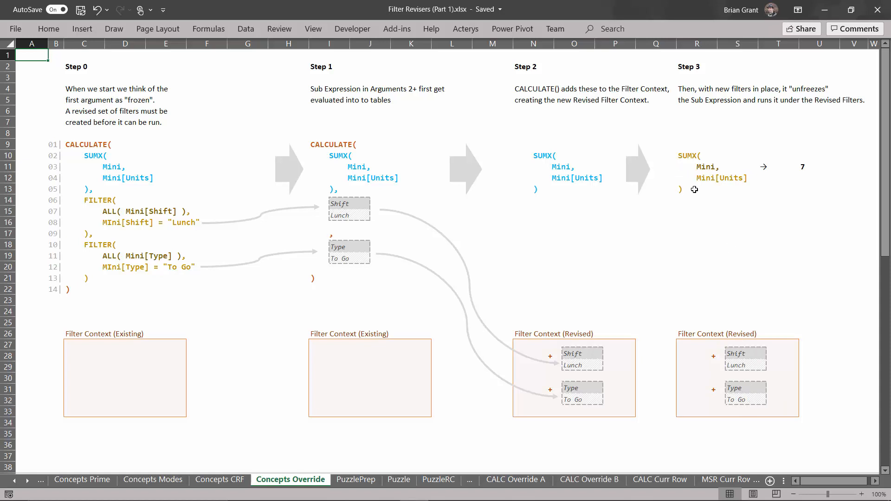
mouse_move(767, 189)
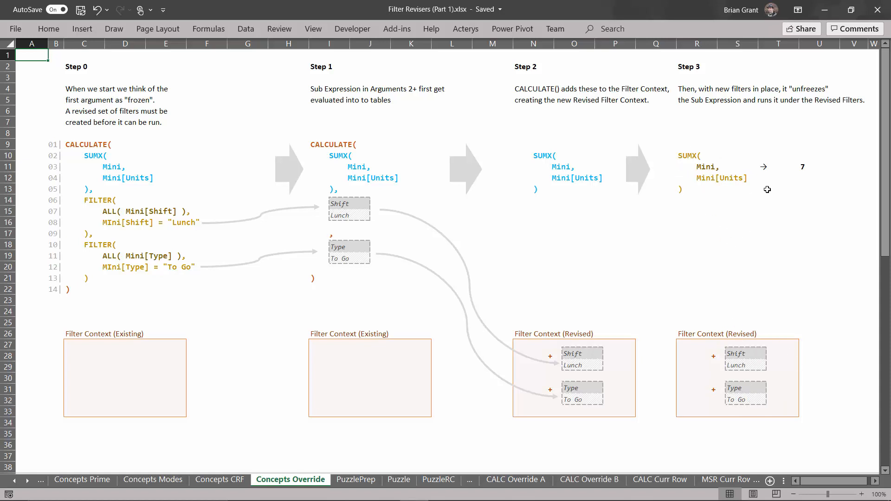
mouse_move(805, 183)
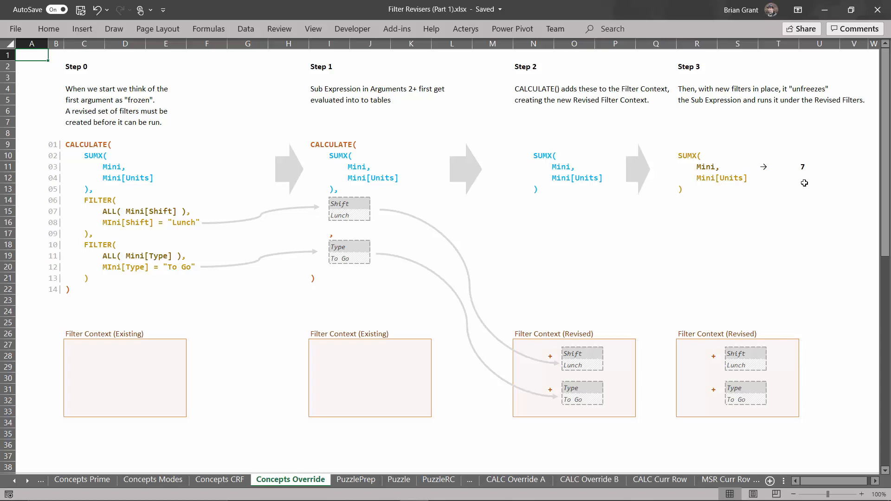
mouse_move(441, 238)
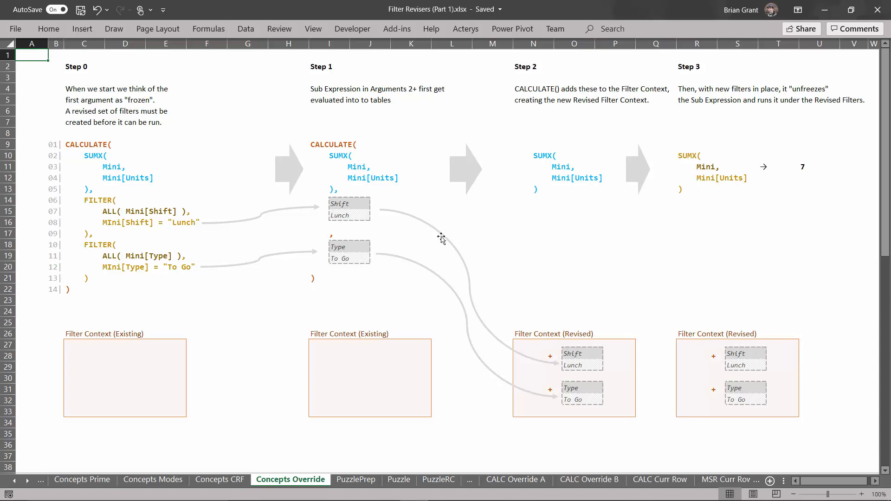
mouse_move(382, 208)
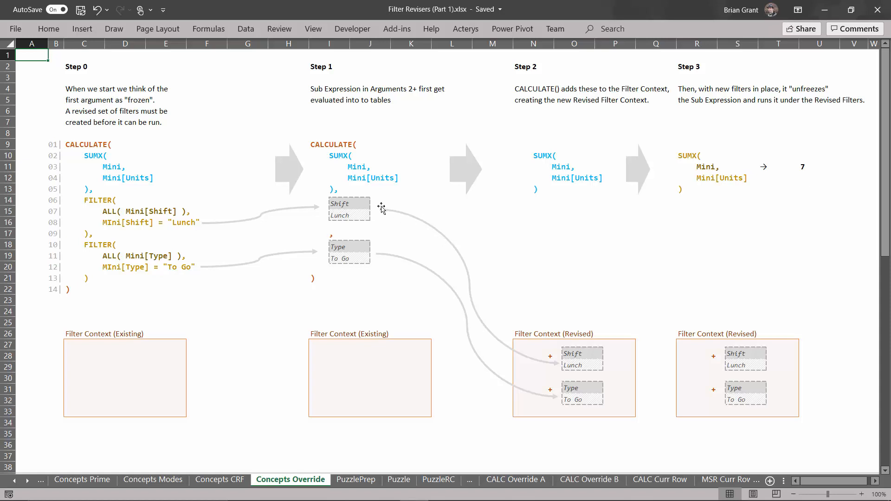
mouse_move(40, 152)
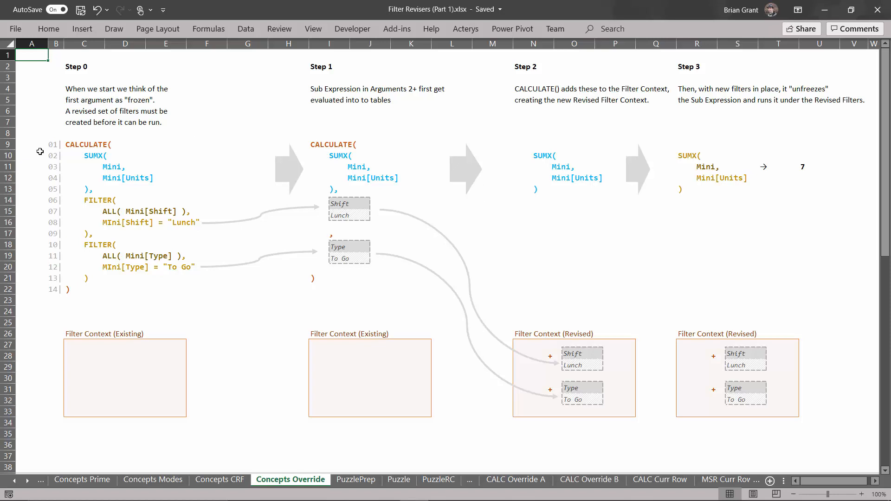
mouse_move(185, 159)
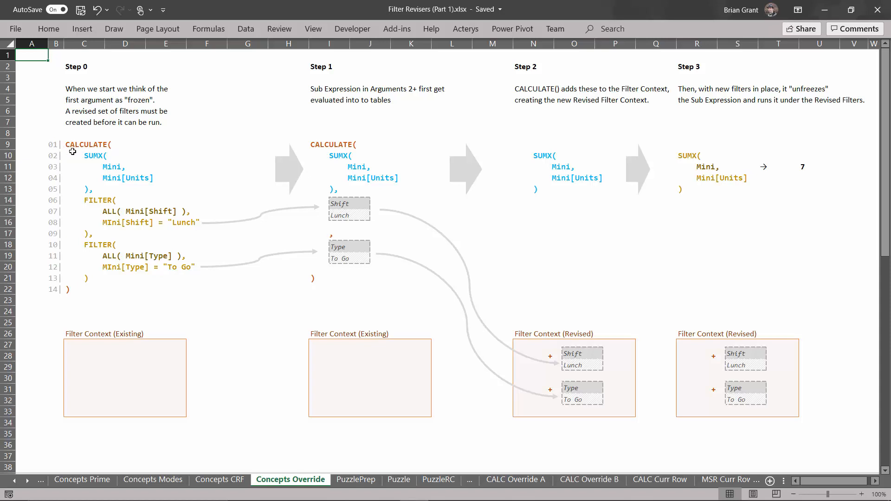
mouse_move(78, 165)
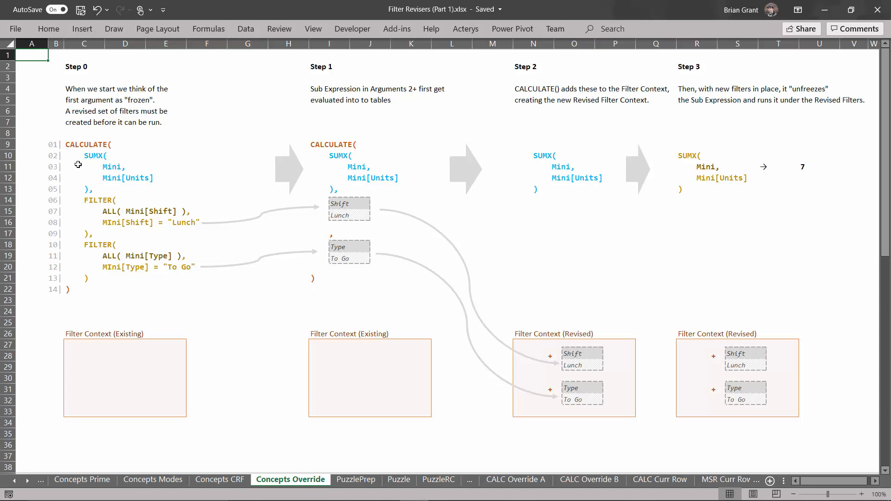
mouse_move(95, 162)
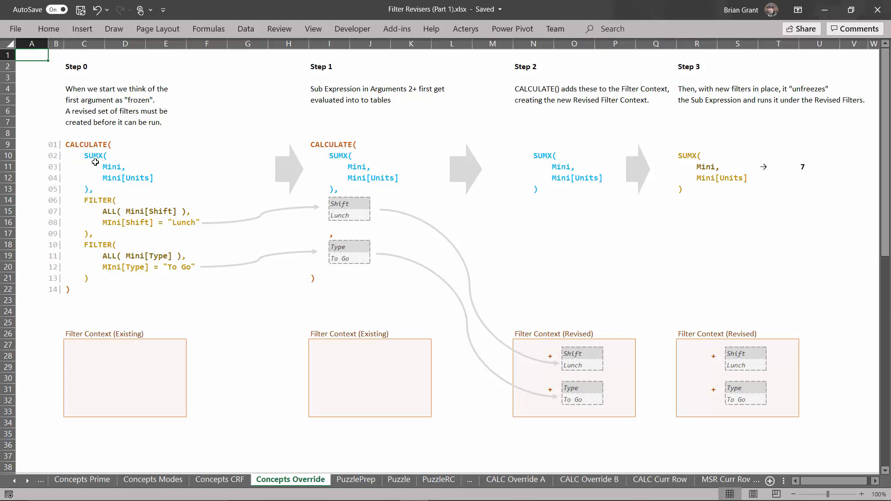
mouse_move(153, 187)
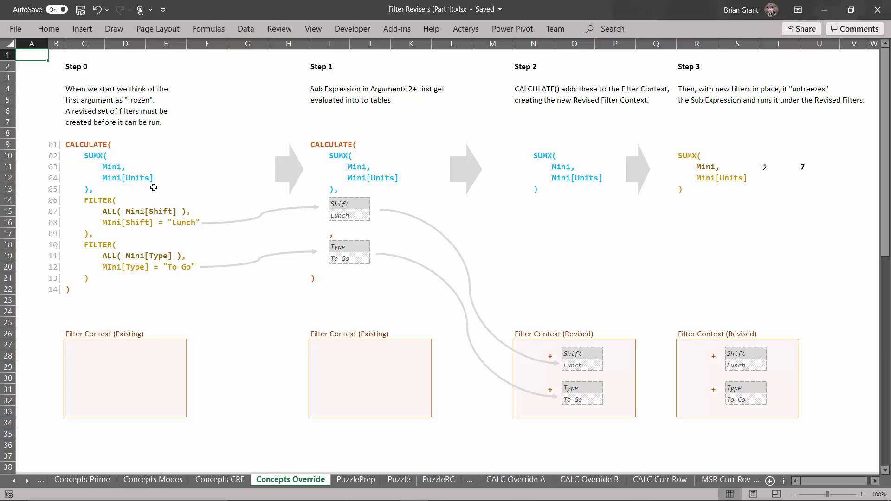
mouse_move(93, 164)
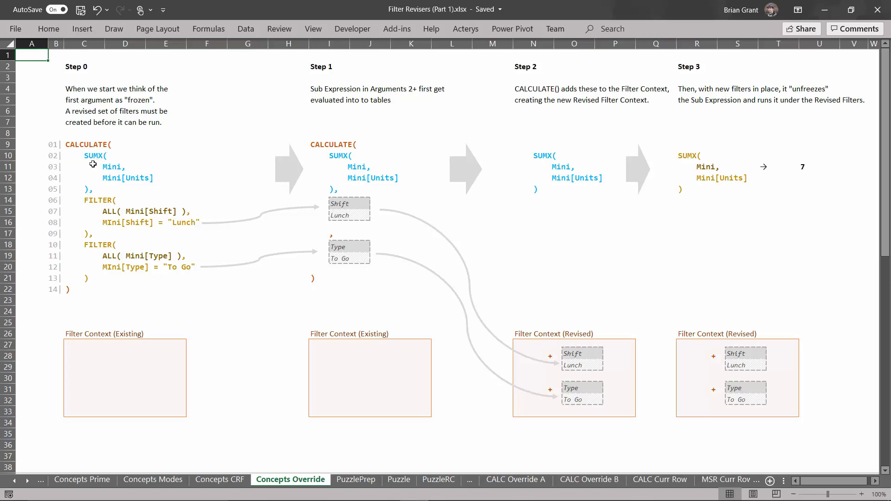
mouse_move(108, 162)
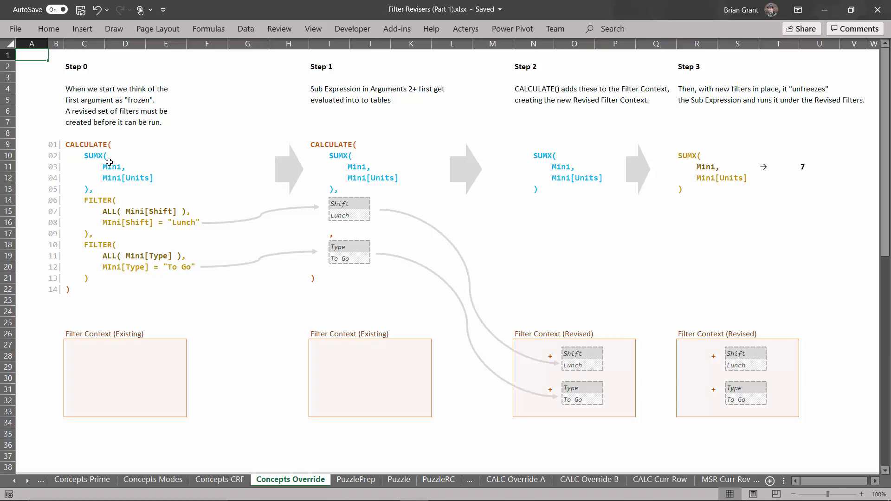
mouse_move(92, 176)
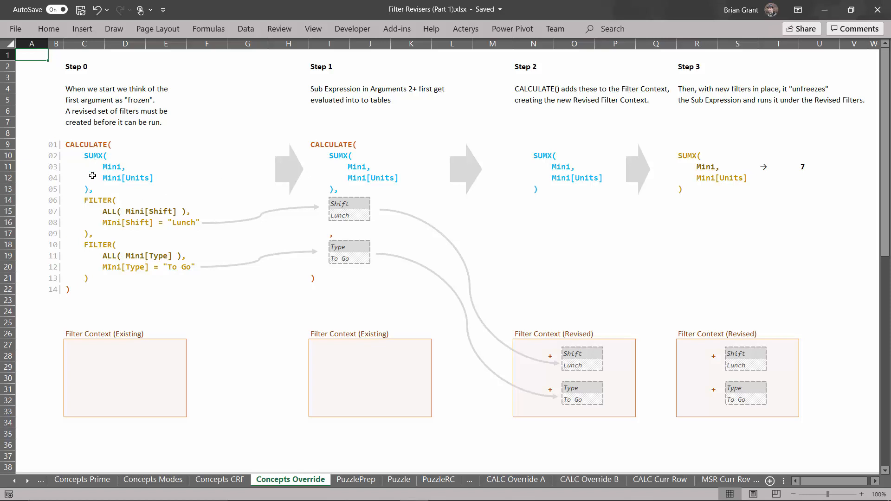
mouse_move(766, 185)
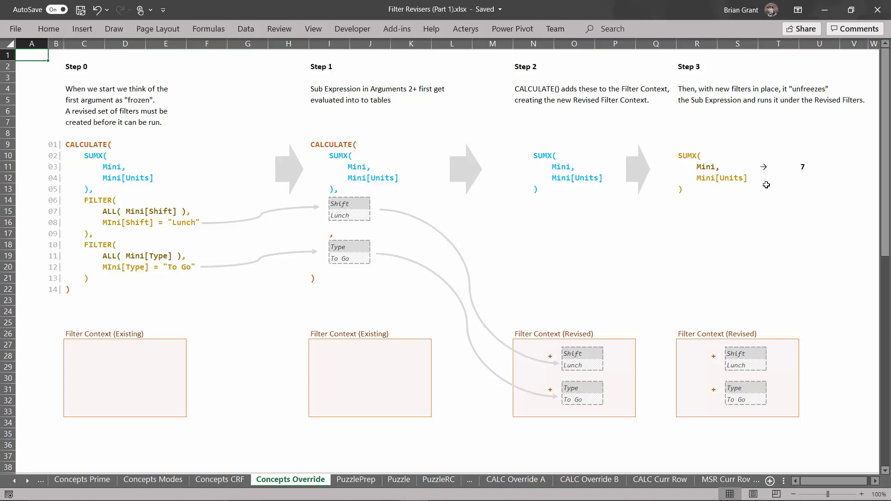
mouse_move(101, 160)
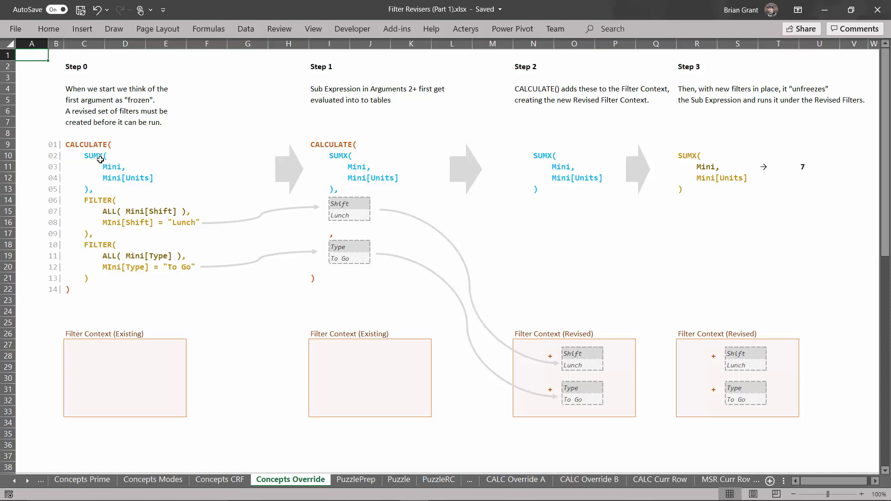
mouse_move(227, 162)
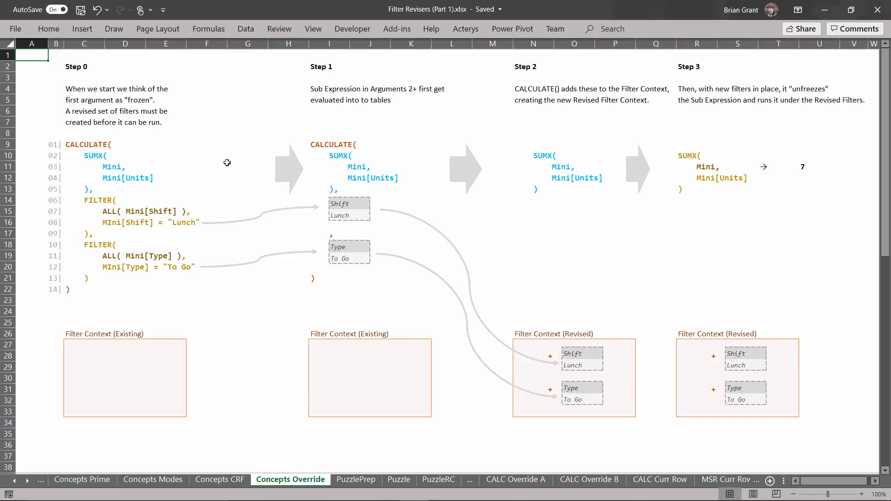
Scroll down to the CALCULATETABLE diagram ending with VALUES(Mini[Dish]) returning Pasta and Burger
scroll("down", 3)
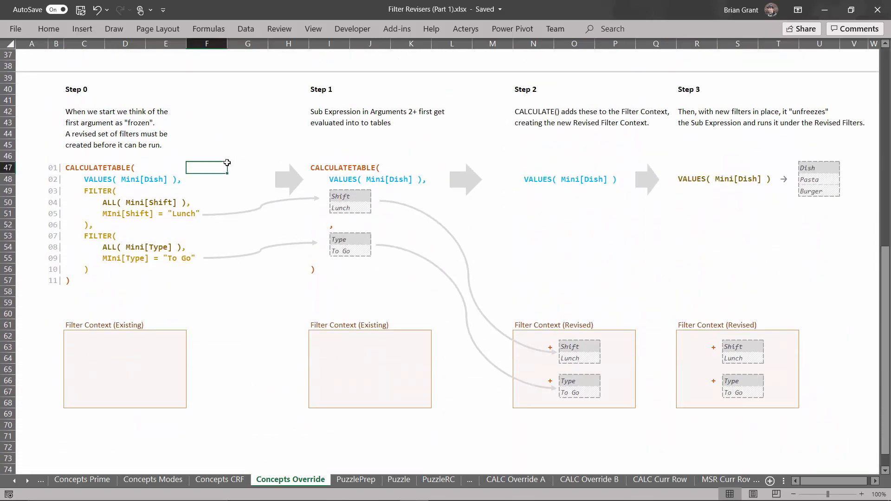
left_click(207, 452)
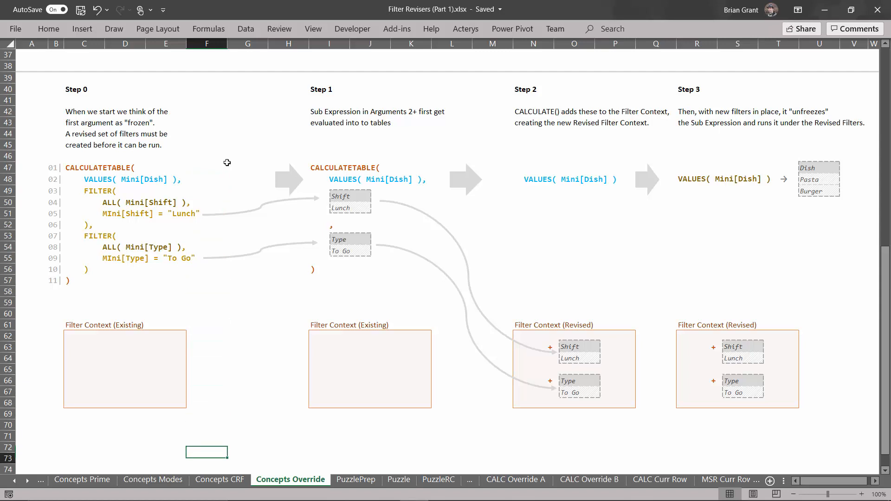
scroll("down", 3)
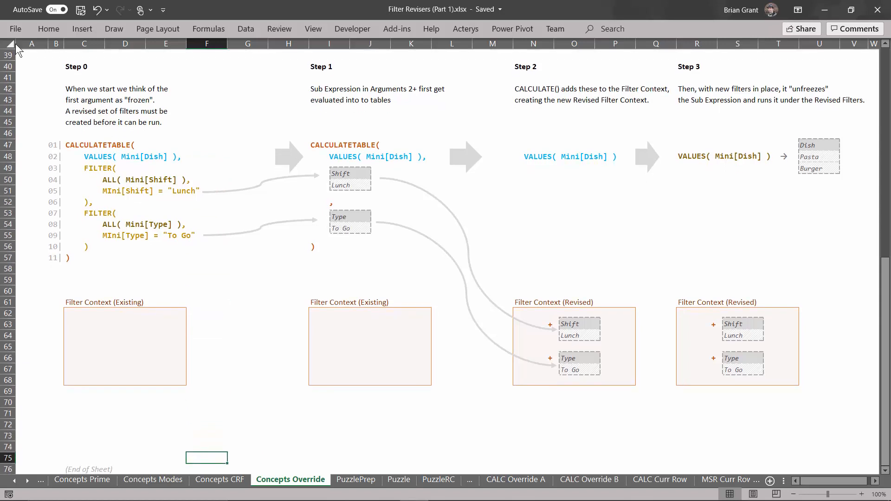
left_click(32, 77)
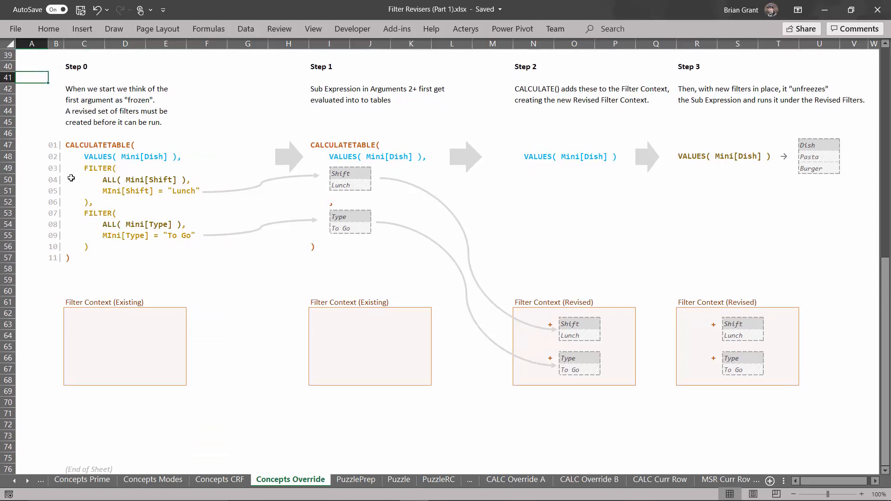
mouse_move(99, 151)
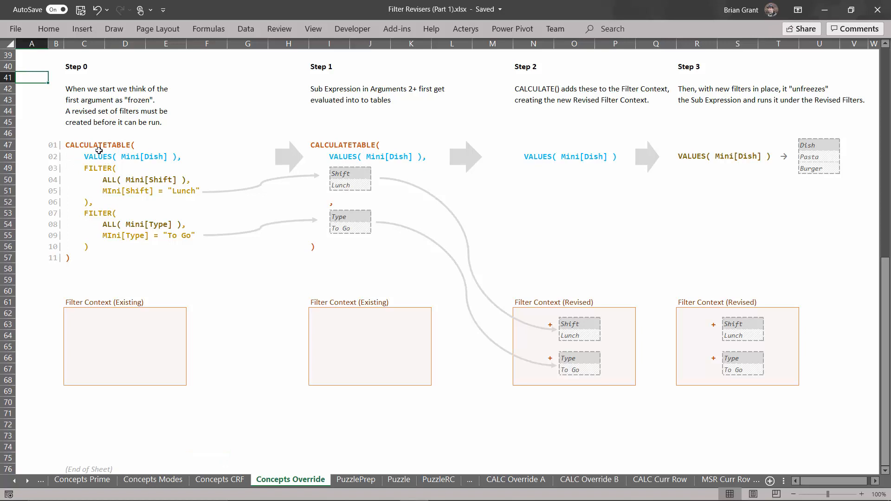
mouse_move(177, 179)
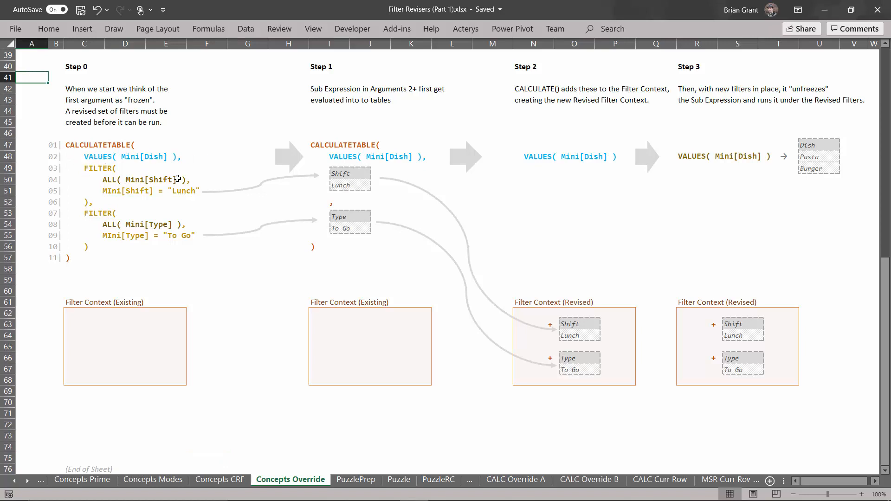
mouse_move(78, 149)
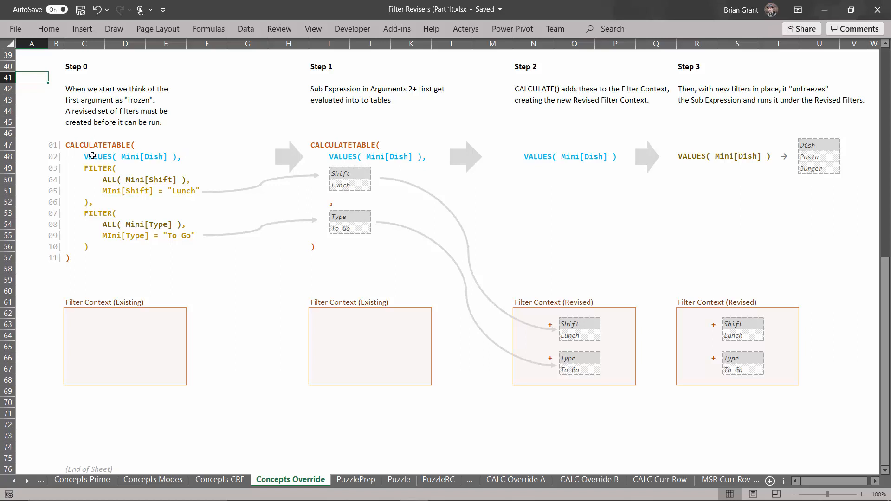
mouse_move(191, 154)
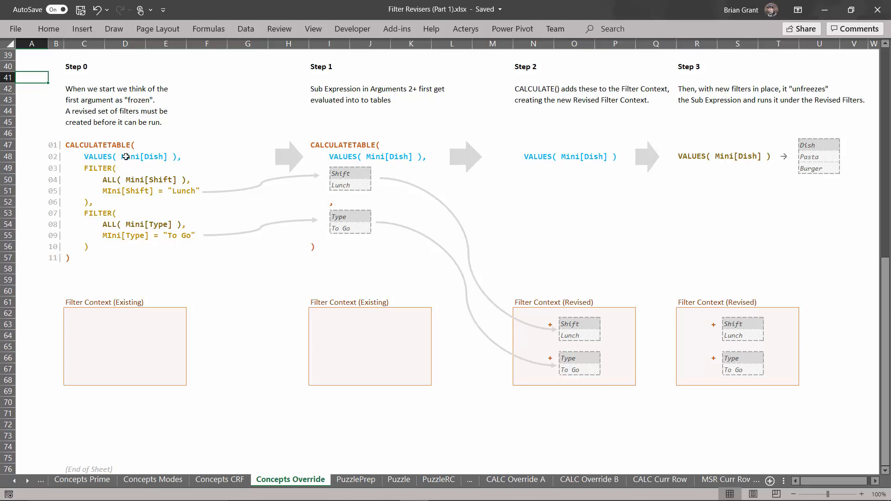
mouse_move(197, 163)
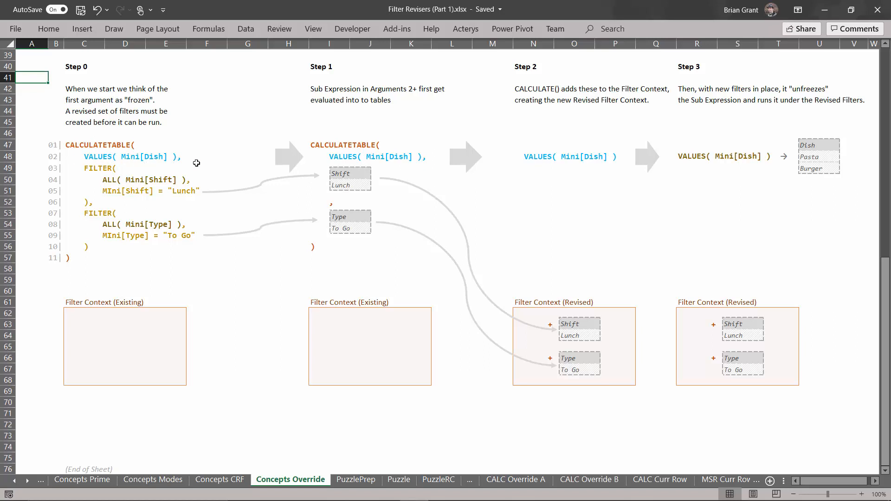
mouse_move(130, 152)
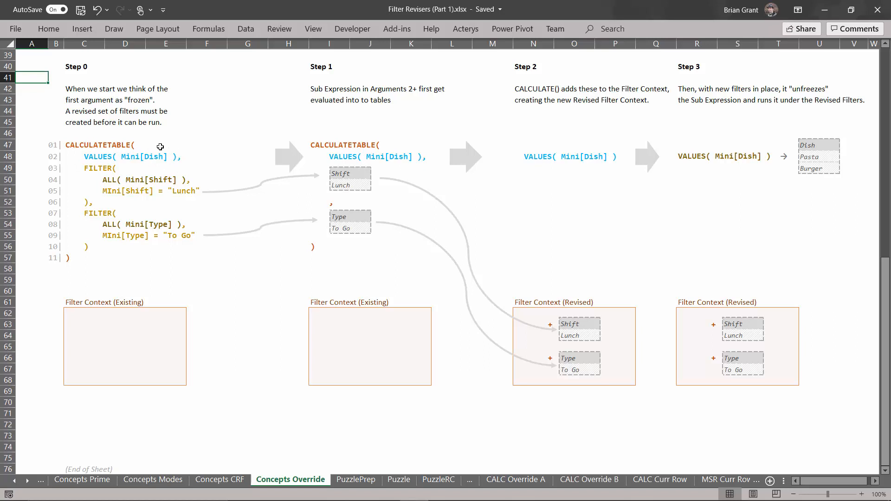
mouse_move(176, 148)
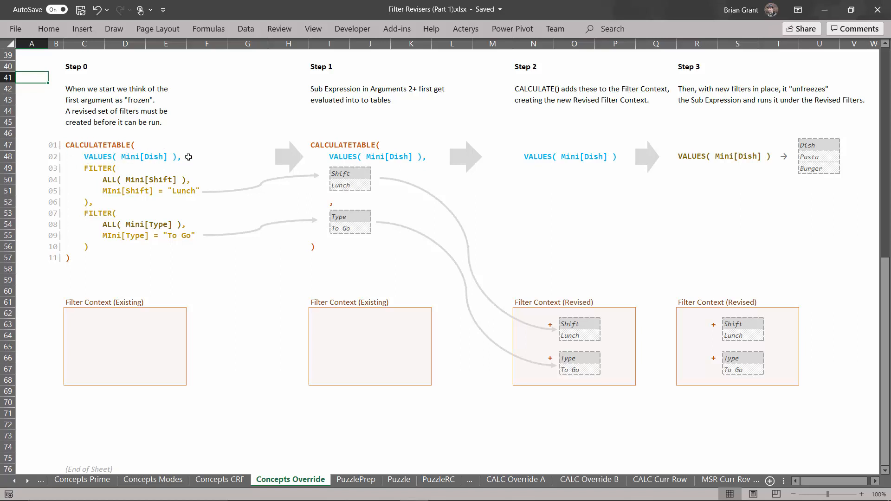
mouse_move(151, 180)
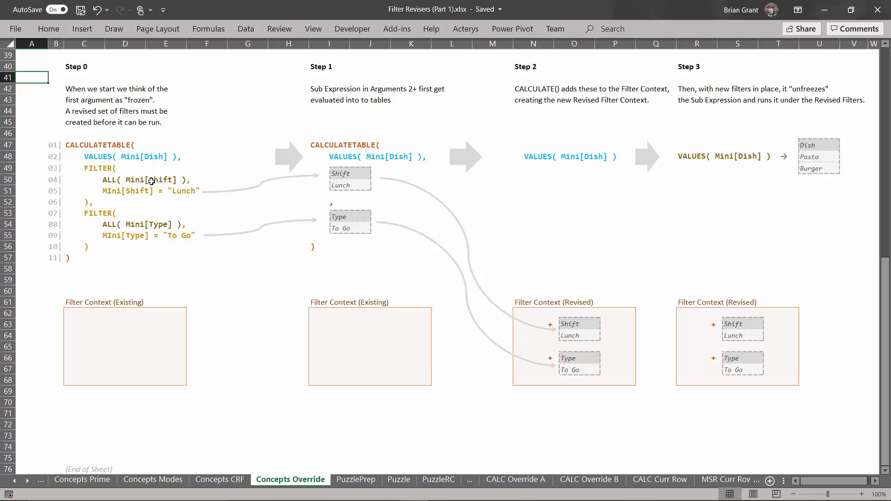
mouse_move(85, 171)
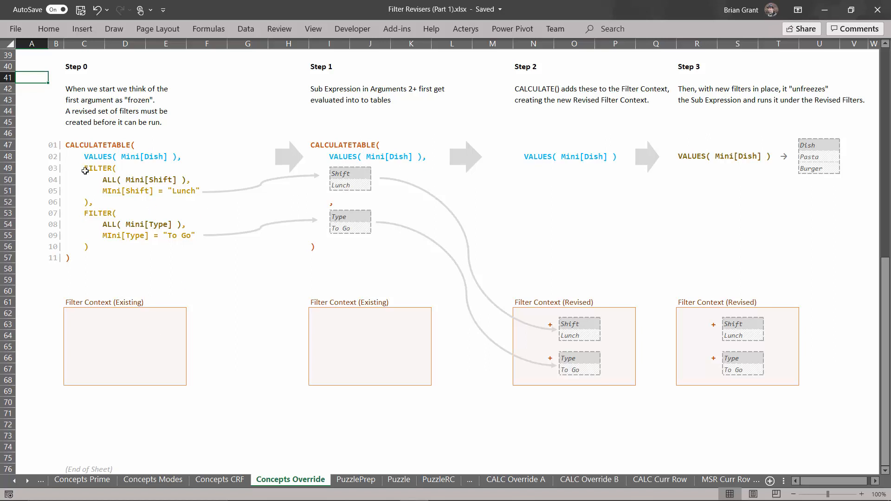
mouse_move(102, 241)
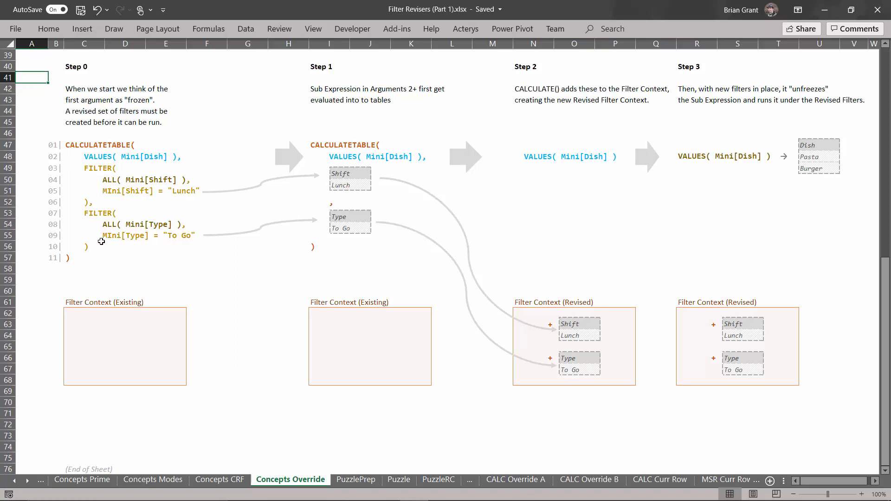
mouse_move(111, 171)
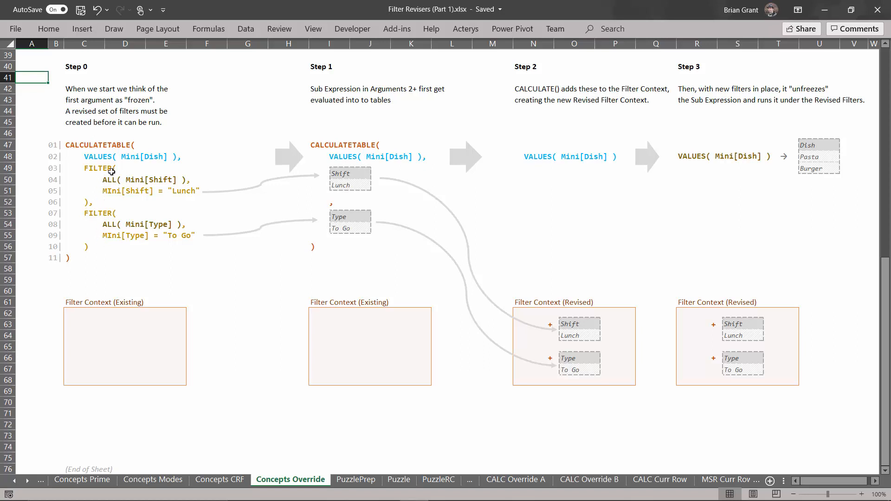
mouse_move(145, 191)
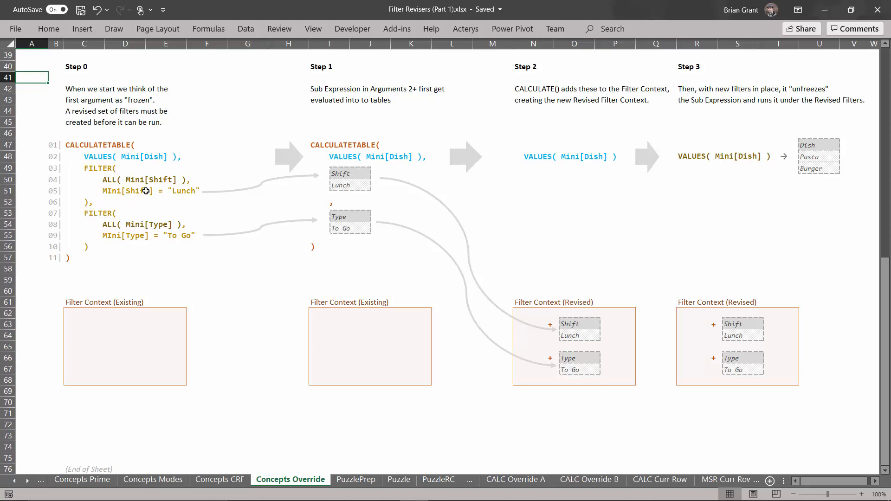
mouse_move(110, 176)
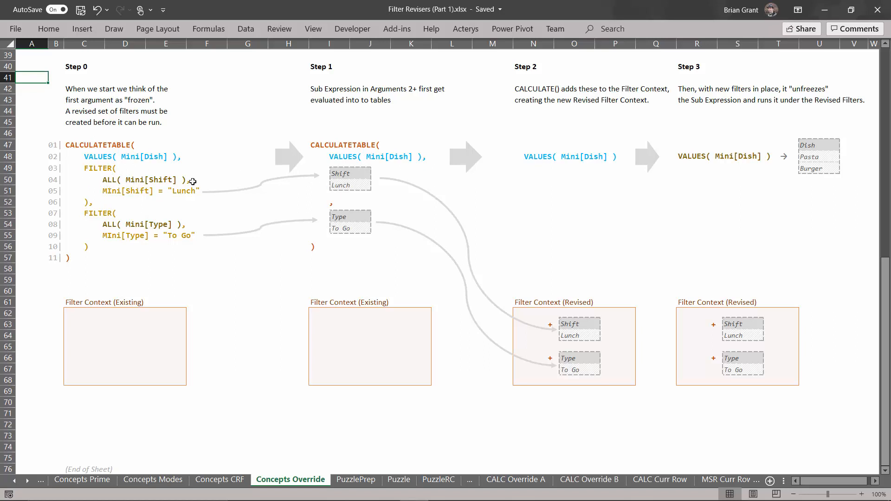
mouse_move(335, 225)
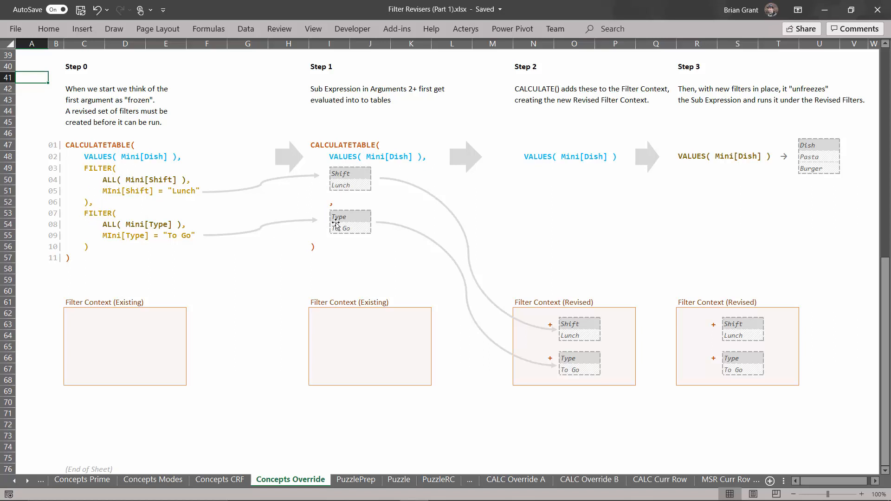
mouse_move(337, 173)
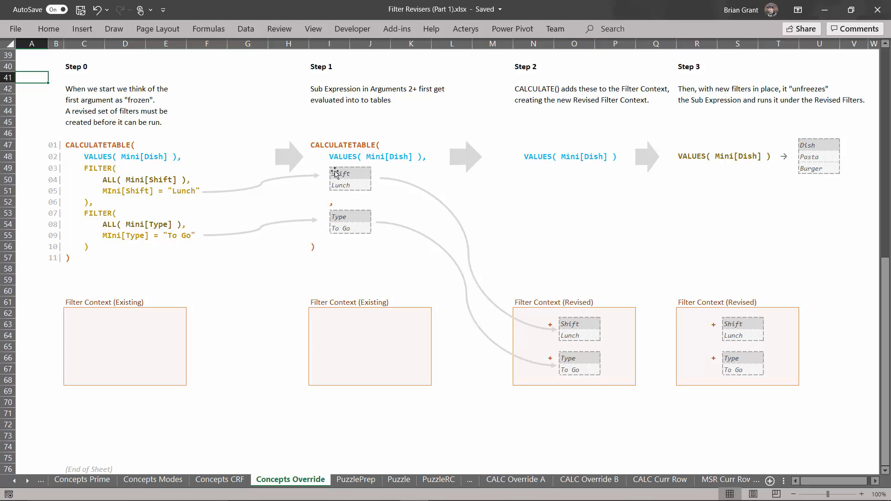
mouse_move(355, 182)
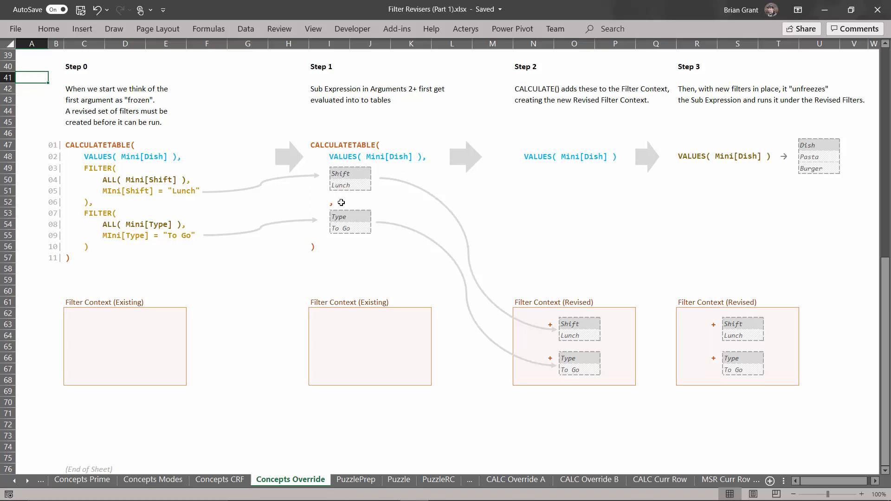
mouse_move(360, 179)
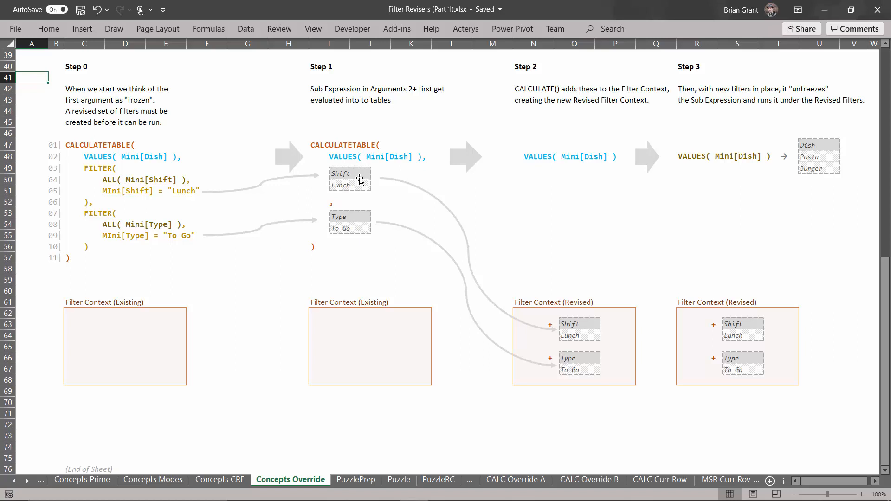
mouse_move(347, 262)
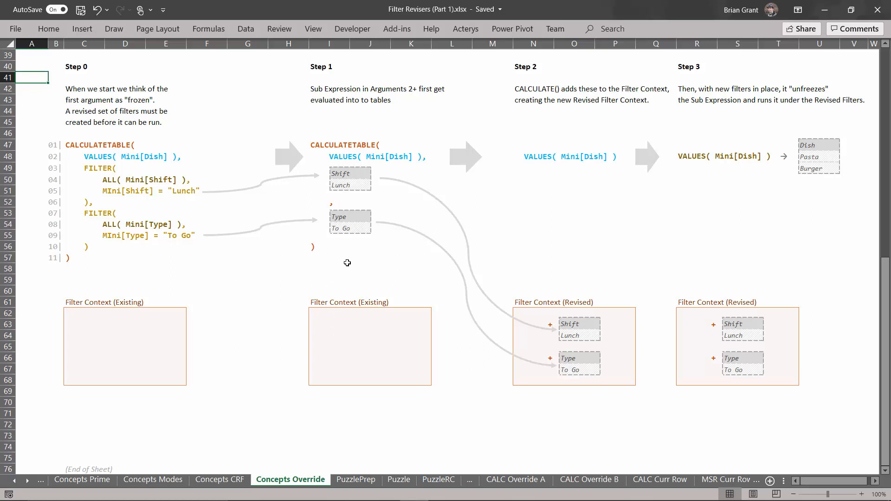
mouse_move(601, 347)
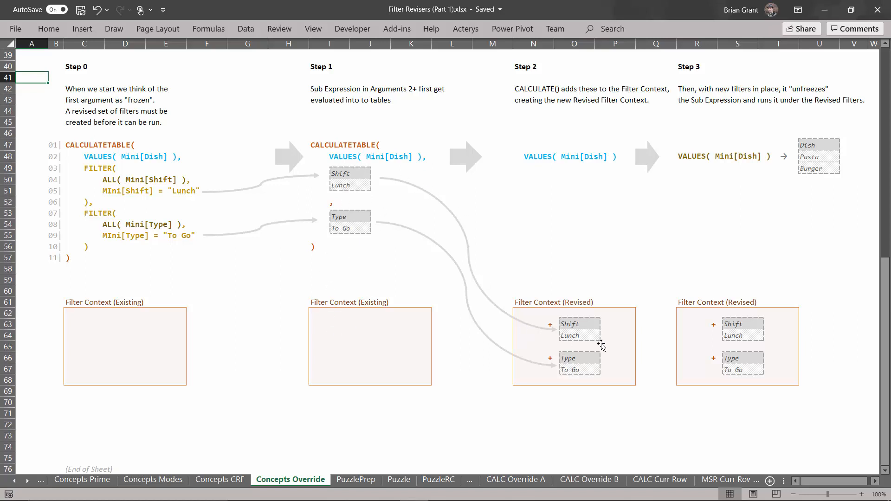
mouse_move(475, 231)
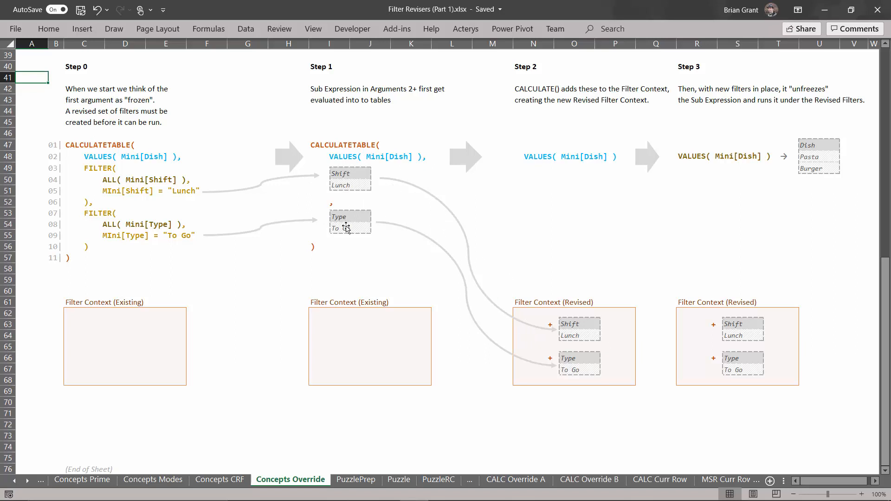
mouse_move(622, 312)
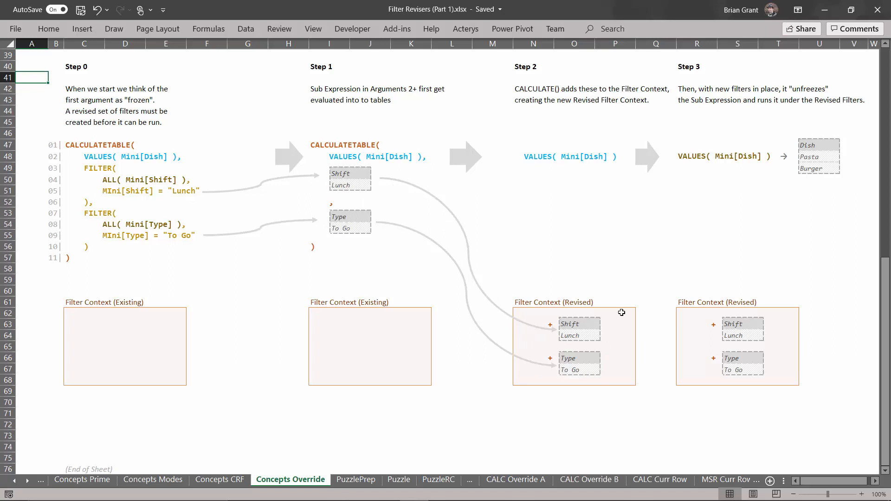
mouse_move(557, 269)
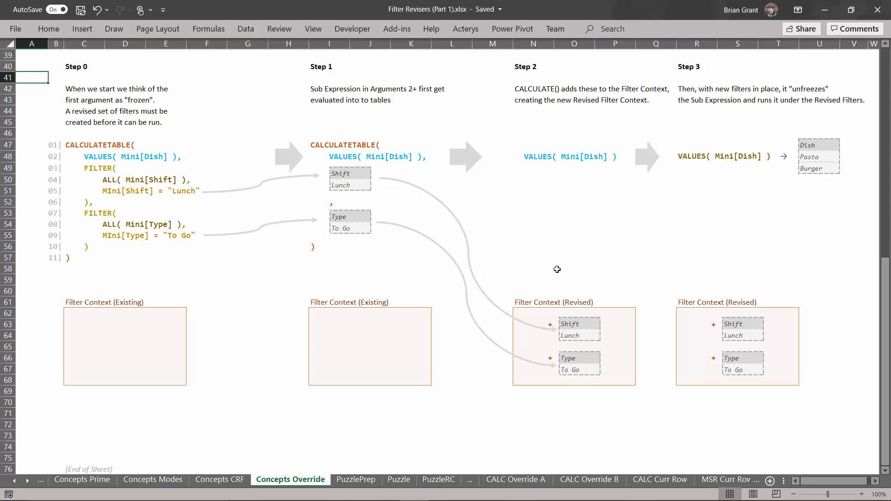
mouse_move(634, 329)
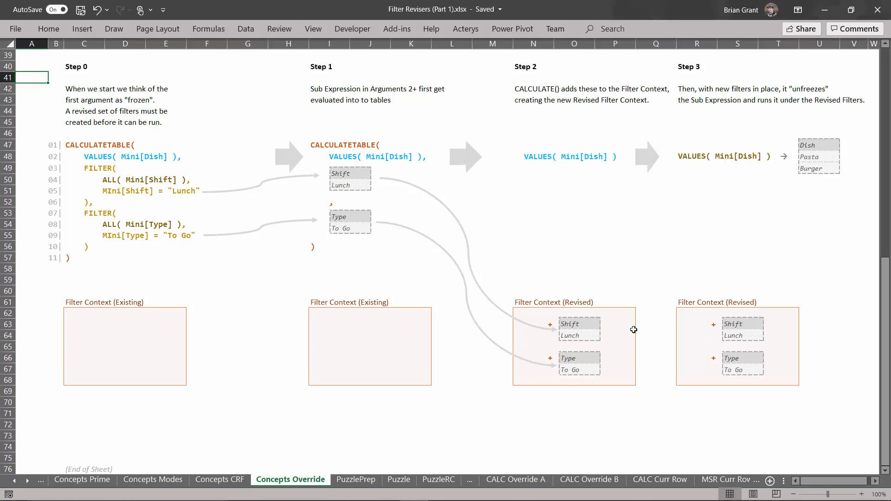
mouse_move(571, 243)
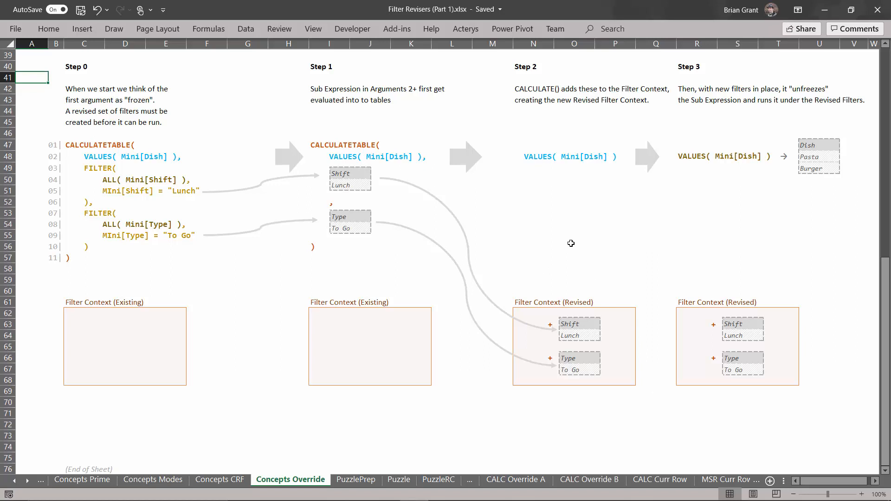
mouse_move(544, 177)
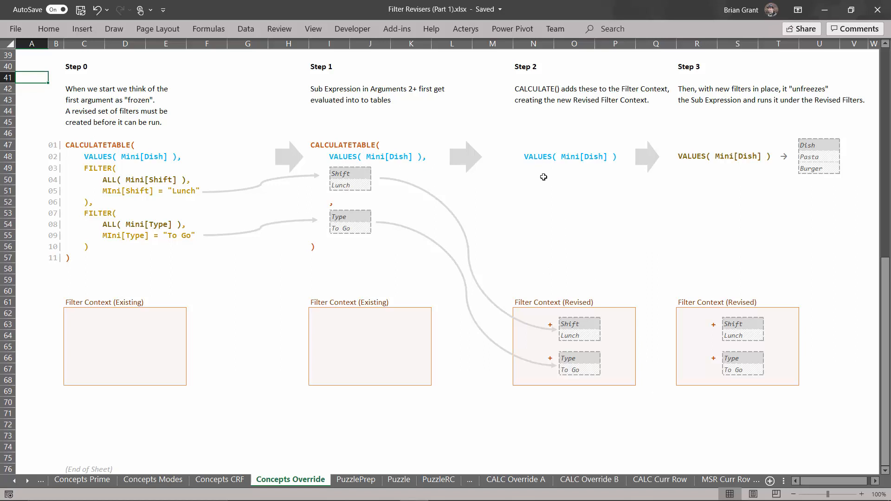
mouse_move(450, 158)
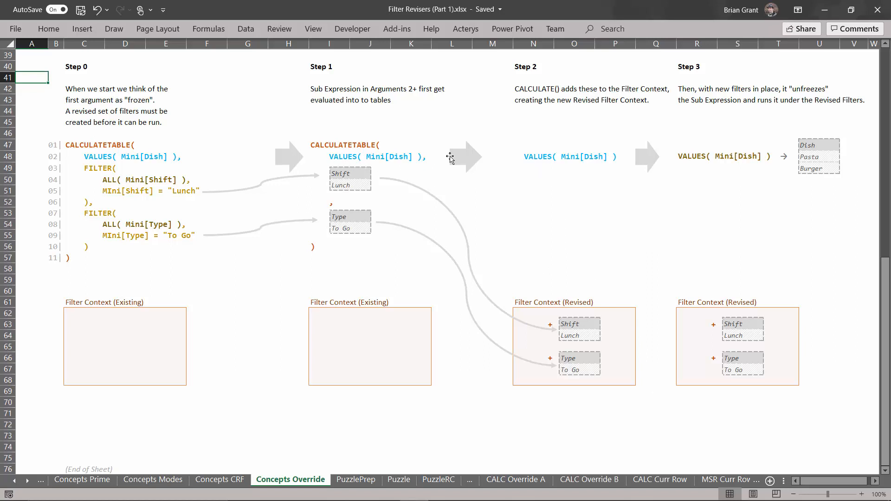
mouse_move(512, 171)
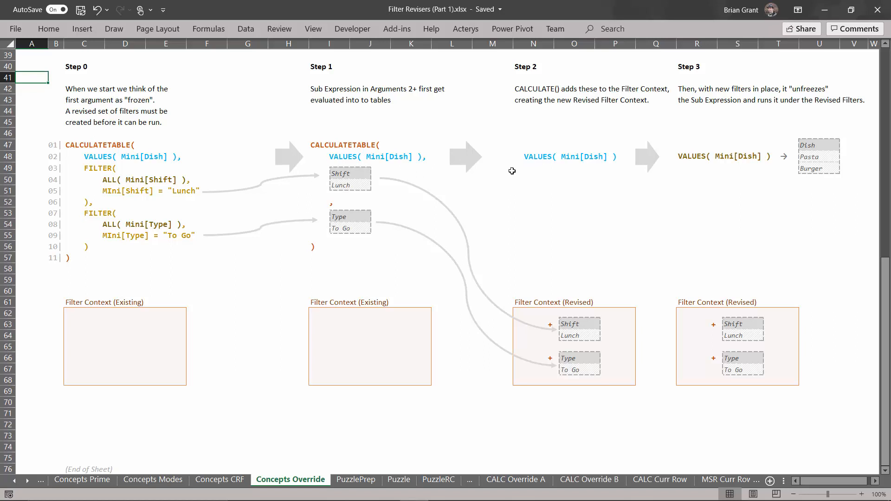
mouse_move(560, 181)
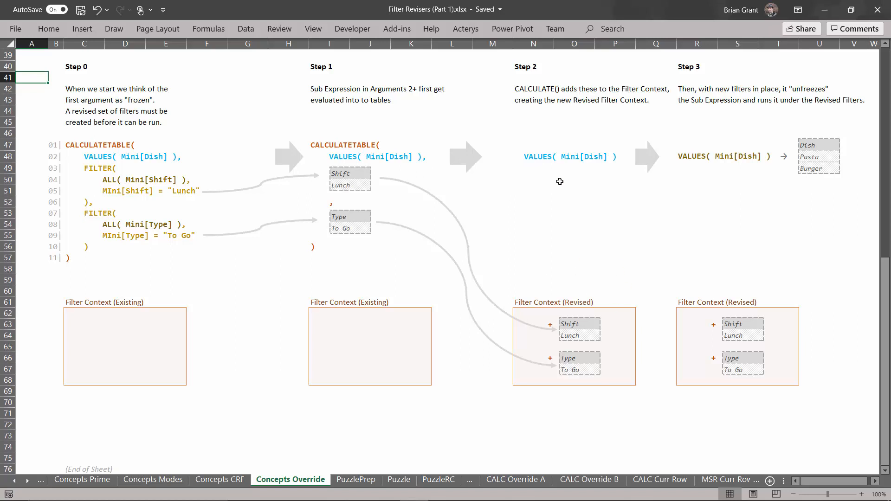
mouse_move(599, 198)
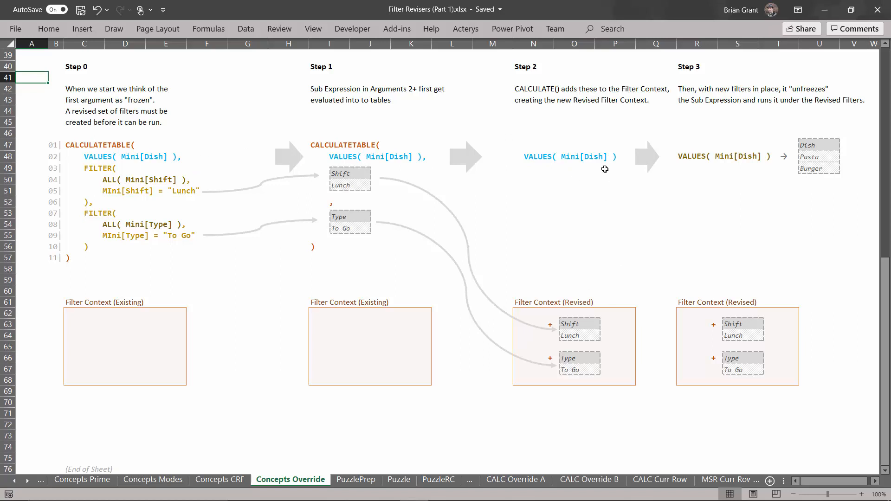
mouse_move(670, 159)
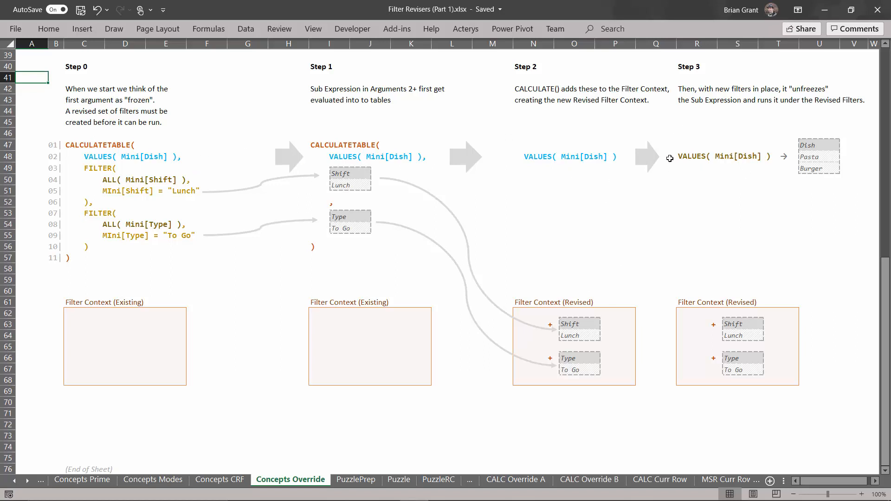
mouse_move(845, 378)
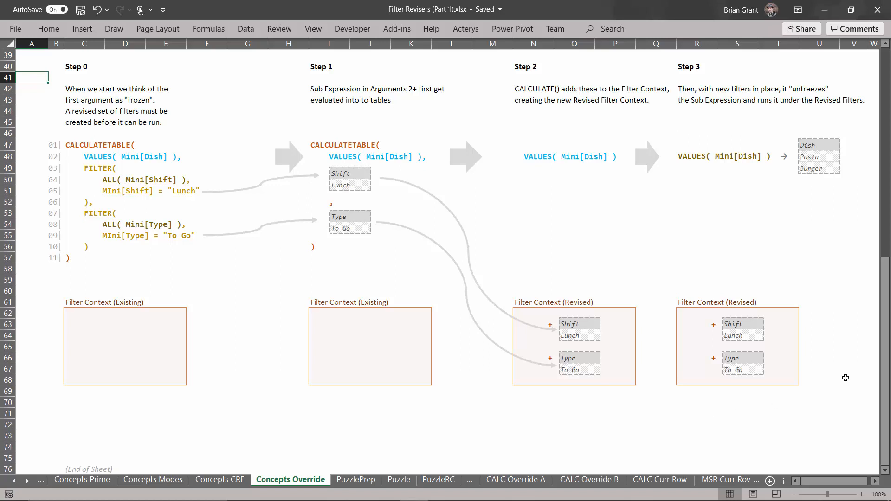
mouse_move(680, 344)
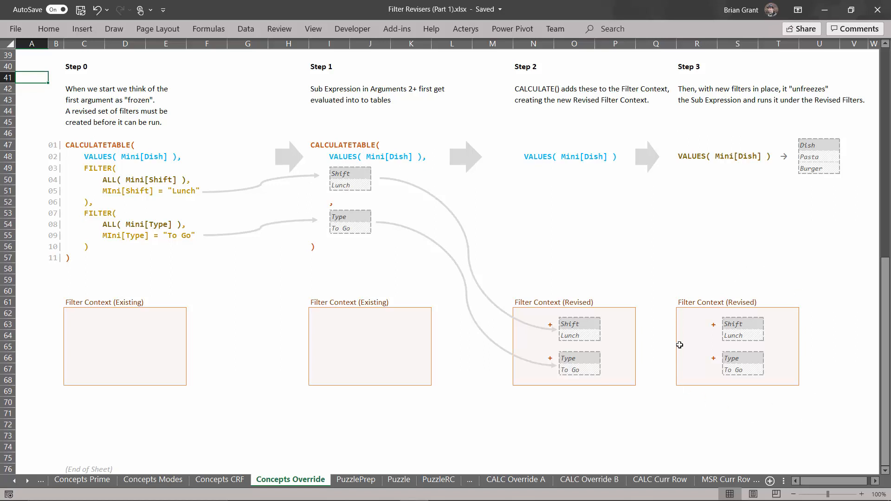
mouse_move(724, 166)
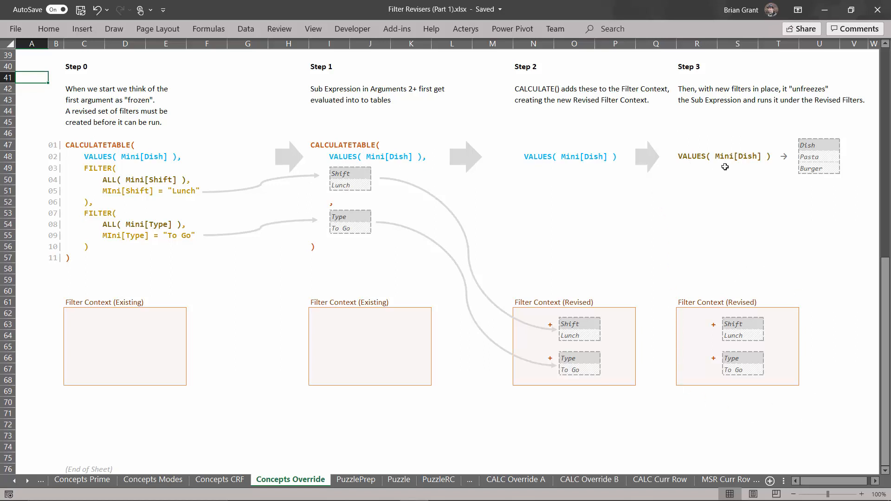
mouse_move(103, 370)
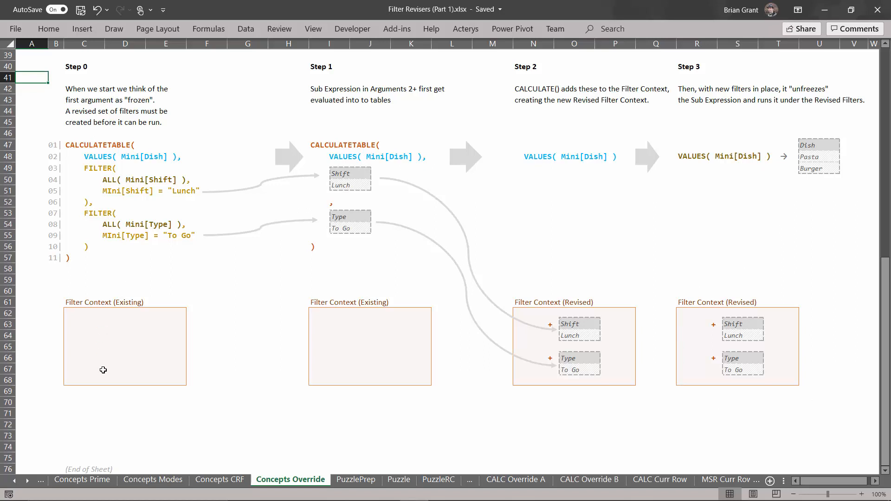
mouse_move(712, 310)
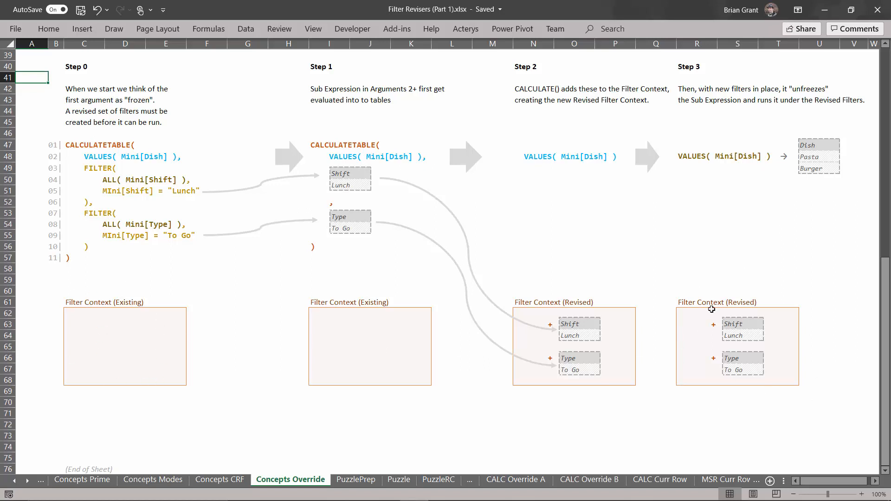
mouse_move(813, 145)
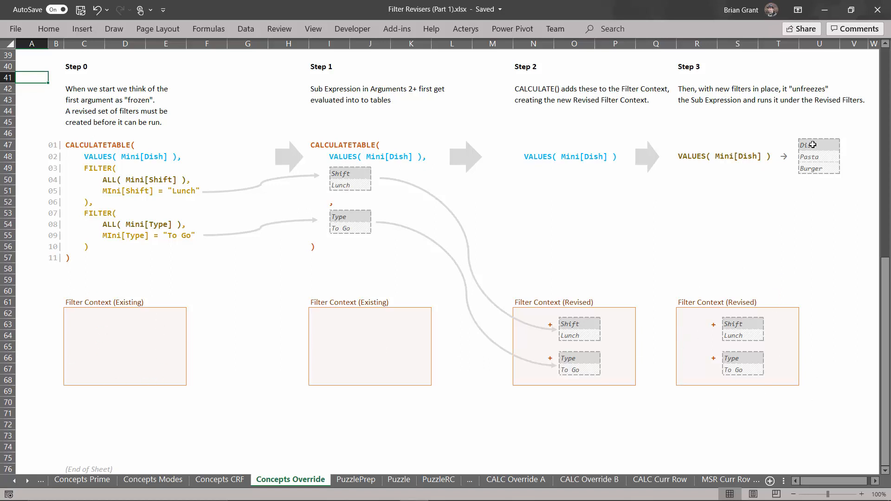
mouse_move(813, 169)
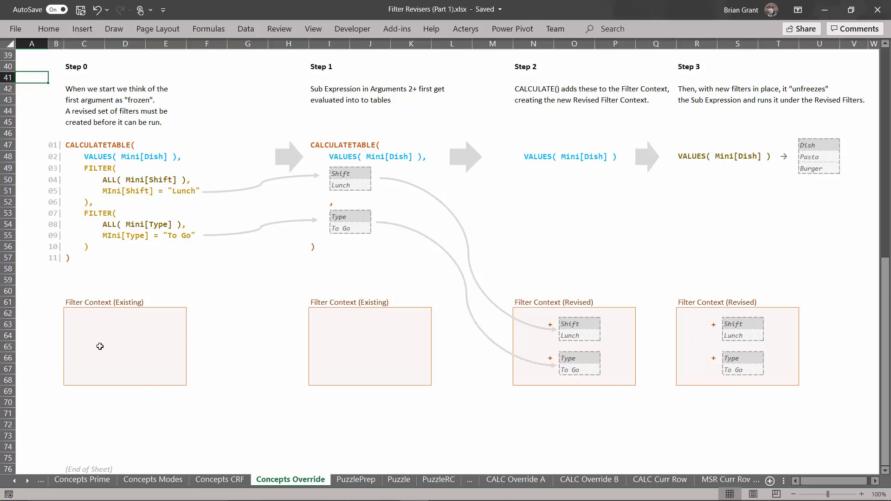
mouse_move(765, 289)
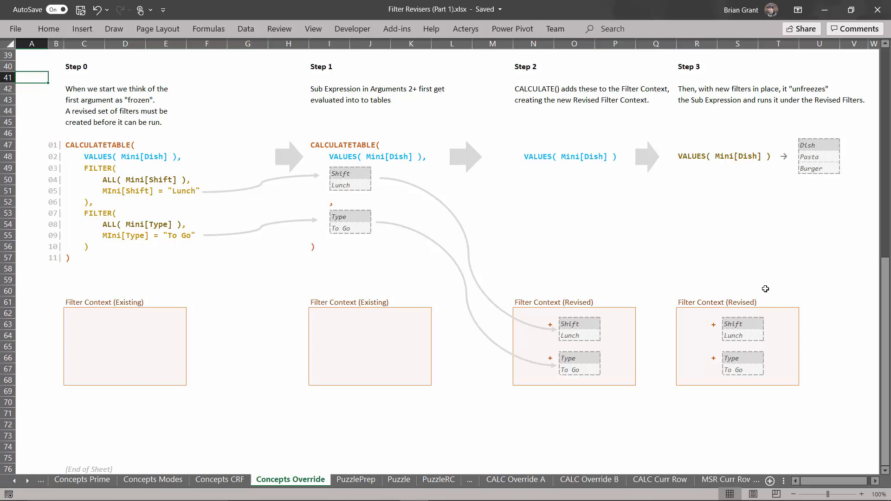
mouse_move(828, 180)
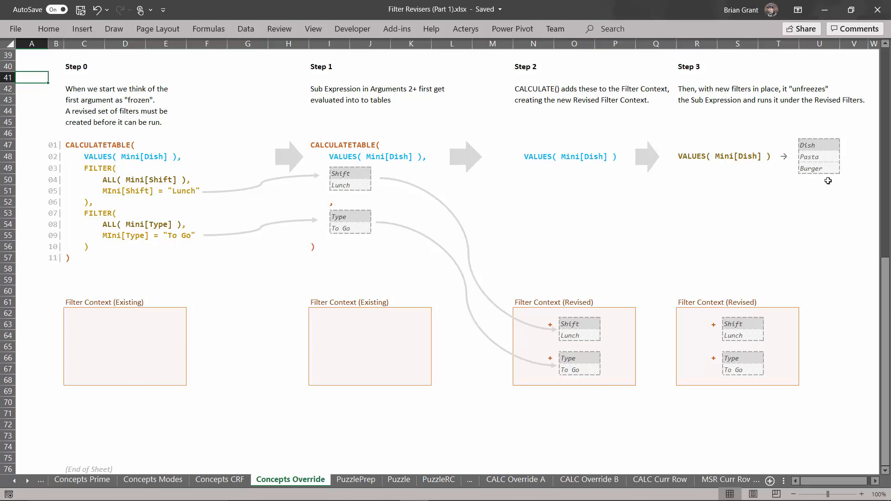
mouse_move(826, 178)
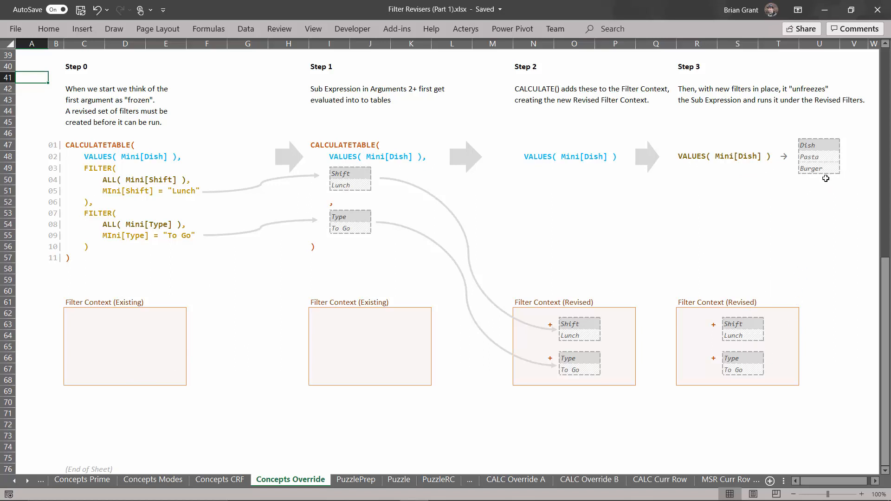
mouse_move(711, 214)
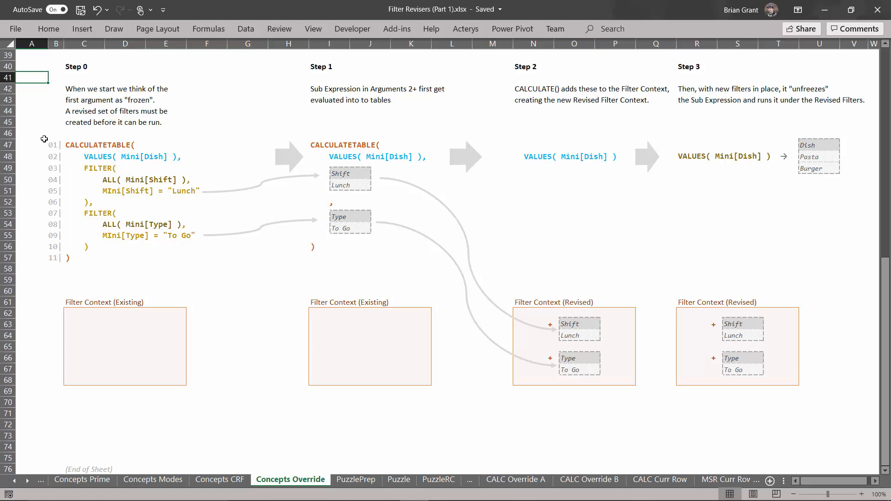
mouse_move(60, 172)
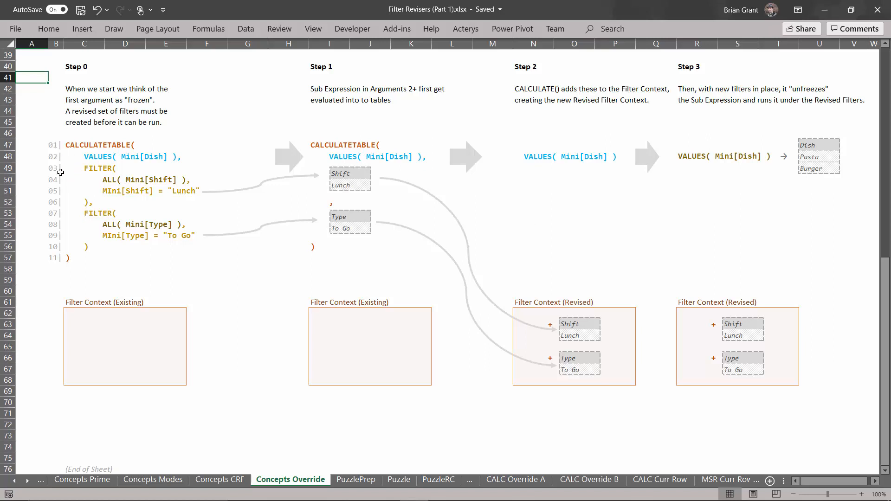
mouse_move(44, 138)
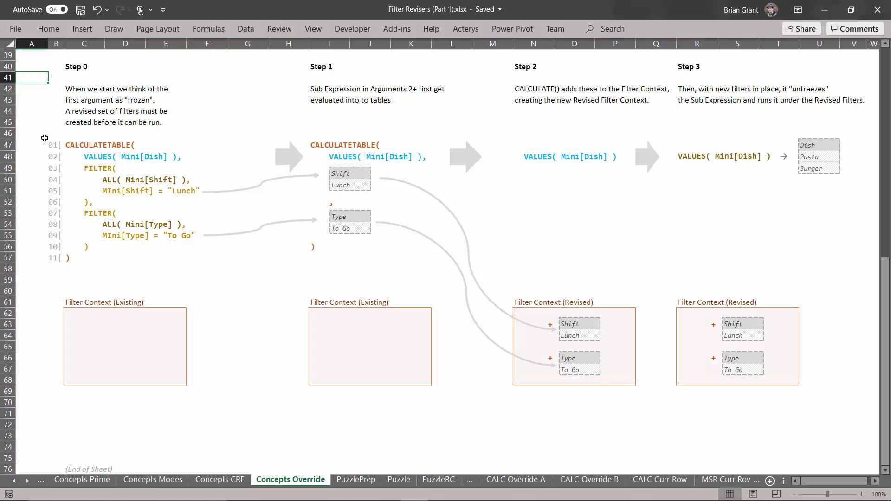
mouse_move(218, 154)
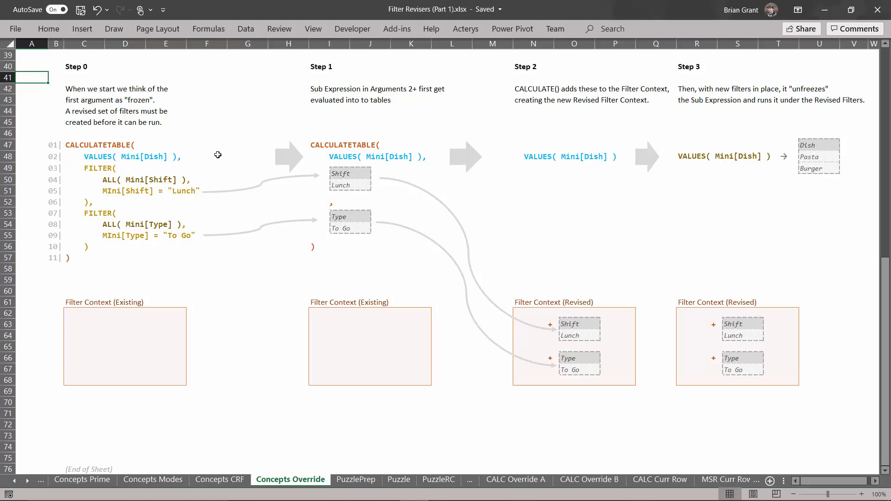
mouse_move(88, 160)
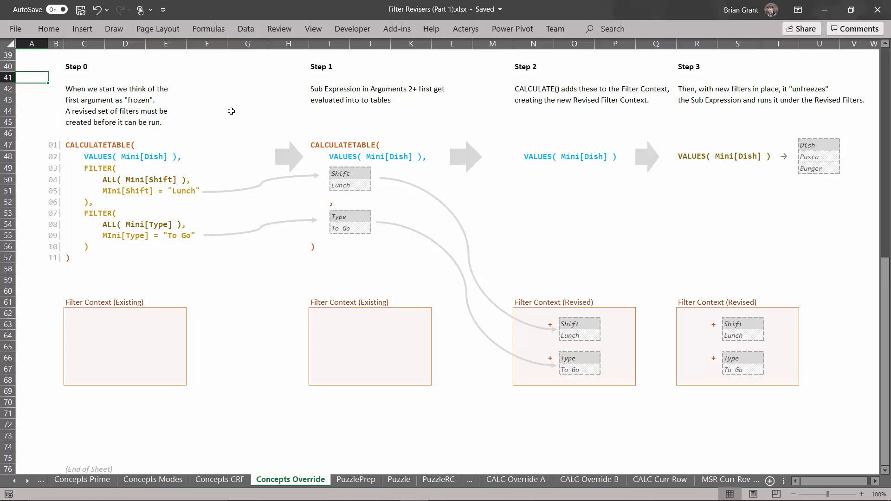
mouse_move(209, 114)
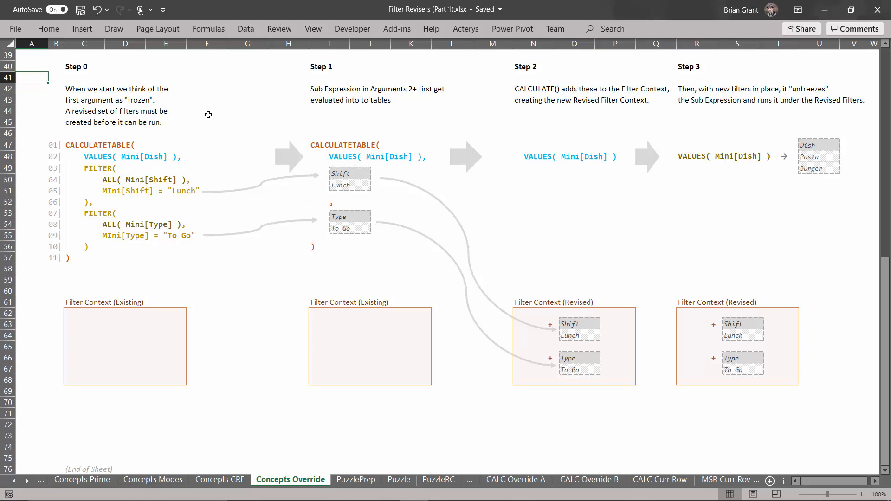